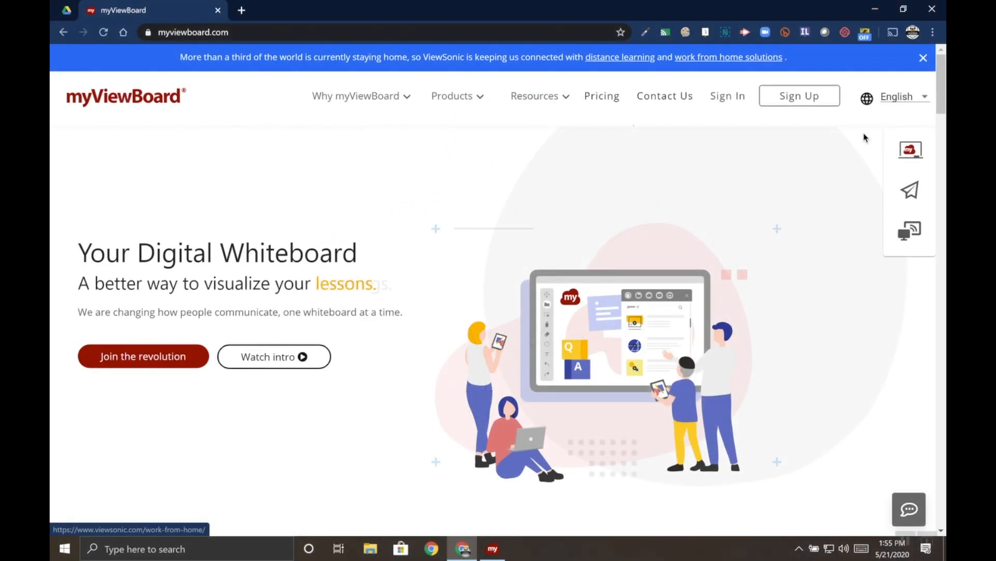
Dismiss the announcement banner and sign in to the myViewBoard website with the Google account.
left_click(924, 57)
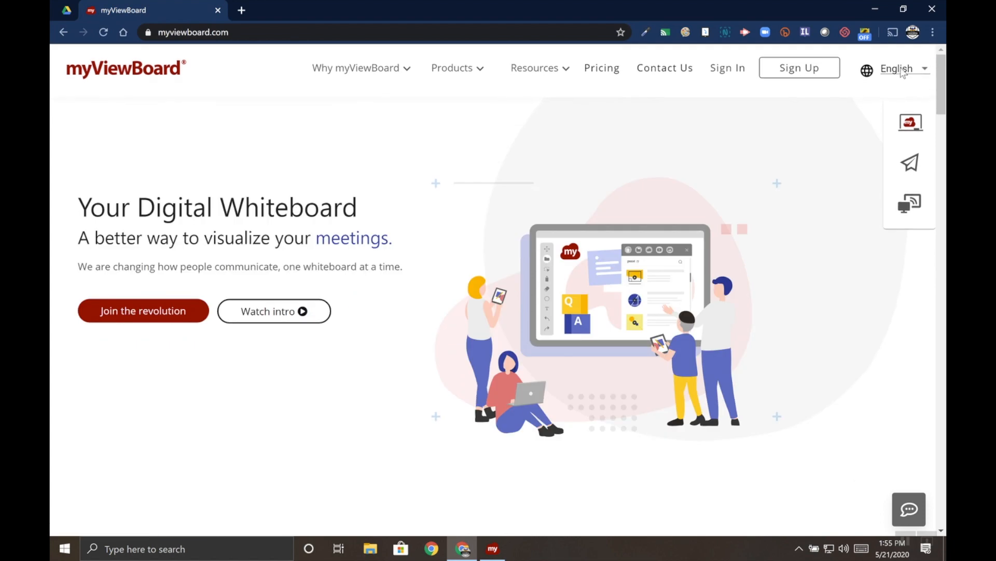
left_click(728, 68)
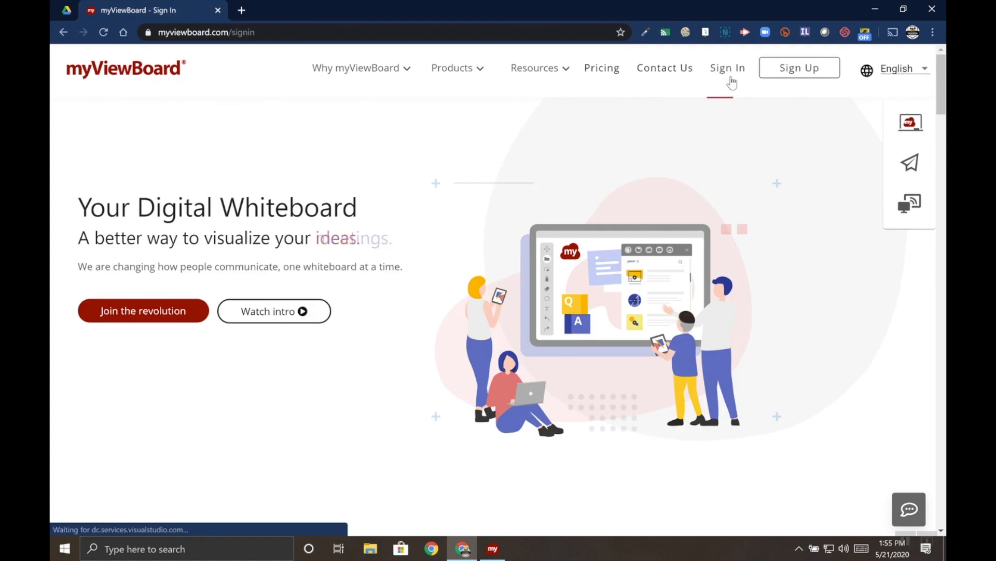
left_click(728, 67)
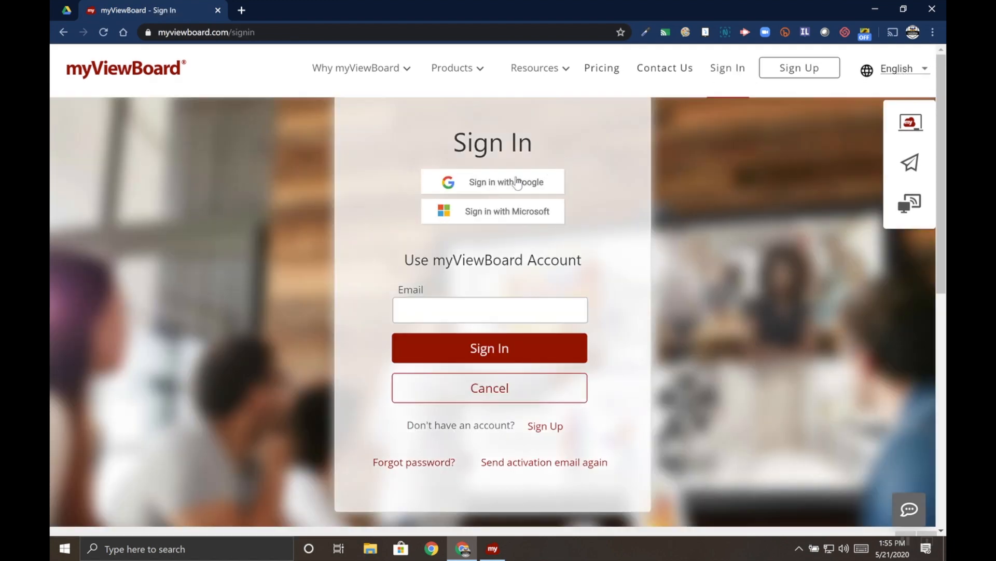
left_click(492, 182)
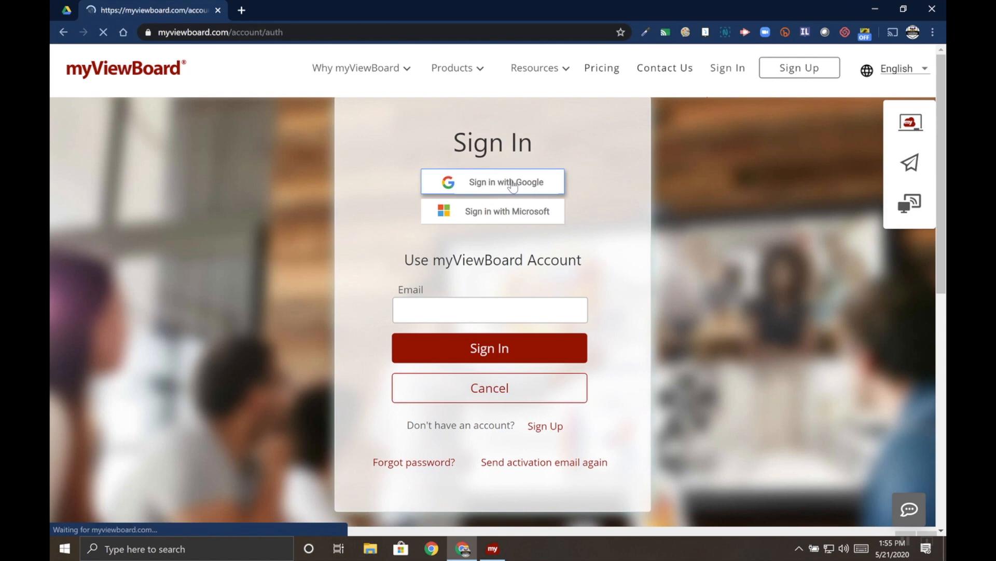
left_click(492, 182)
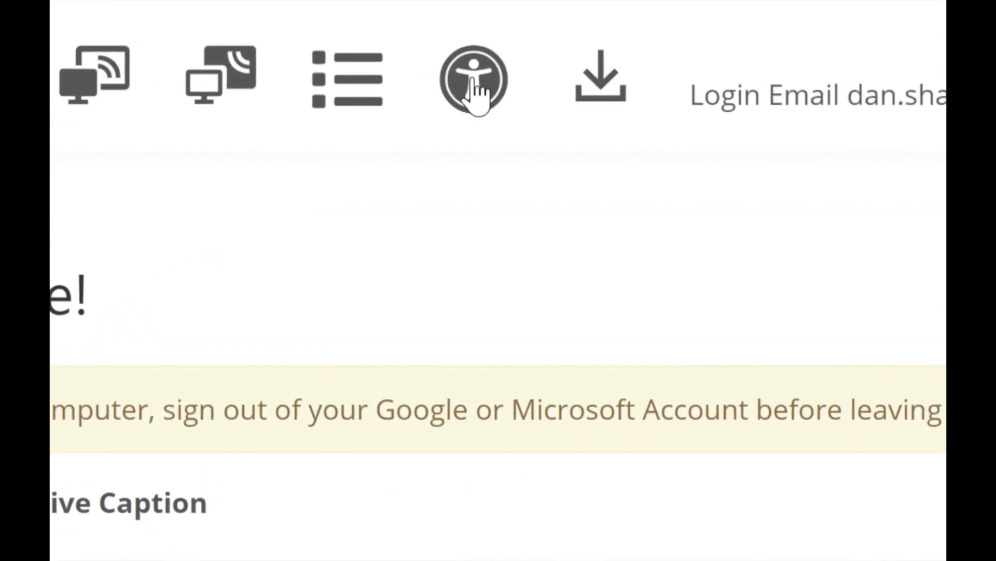
Open FollowMe settings and scroll past Education theme, 2-hour sign-out and display toggles to Font Setting.
left_click(473, 79)
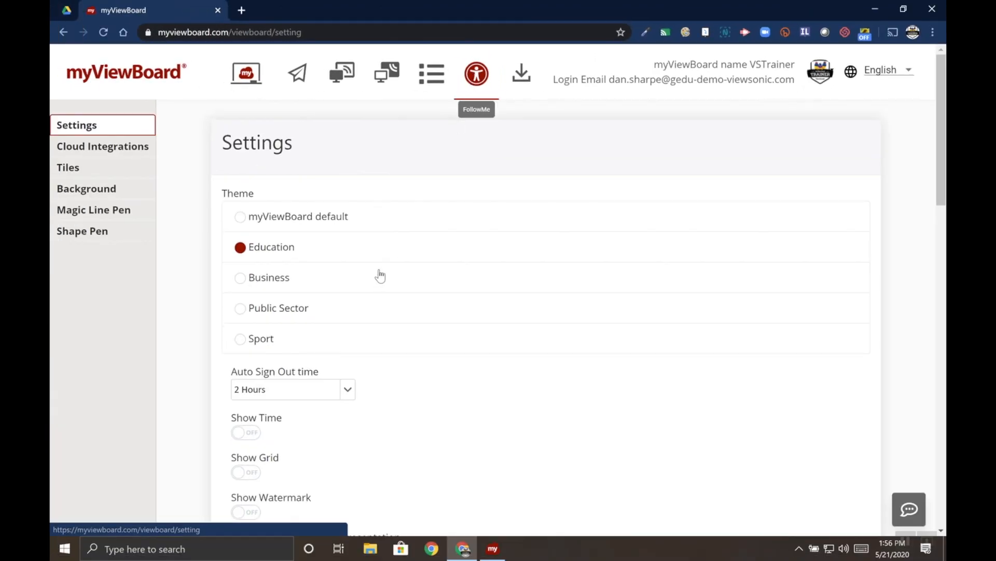
mouse_move(69, 126)
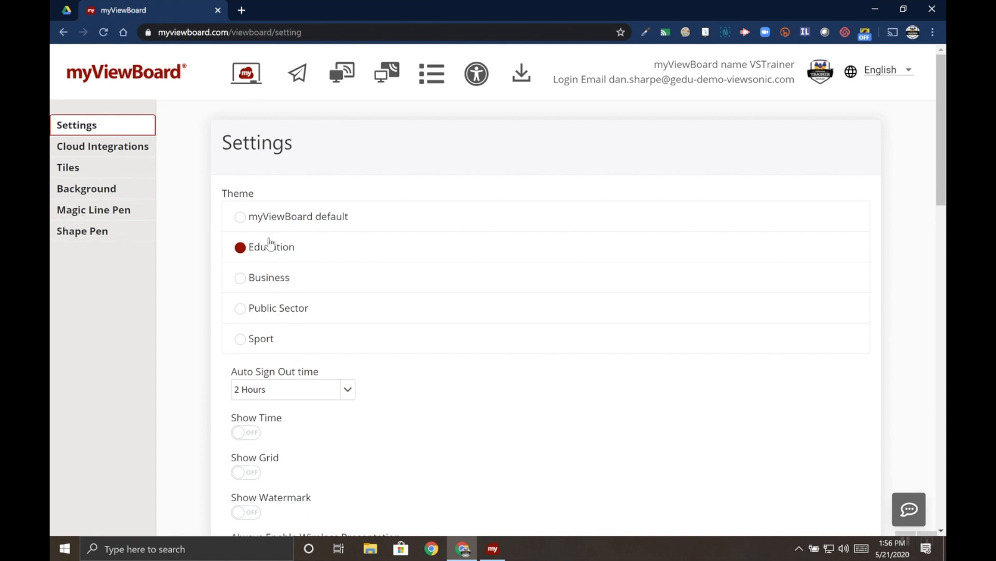
mouse_move(372, 295)
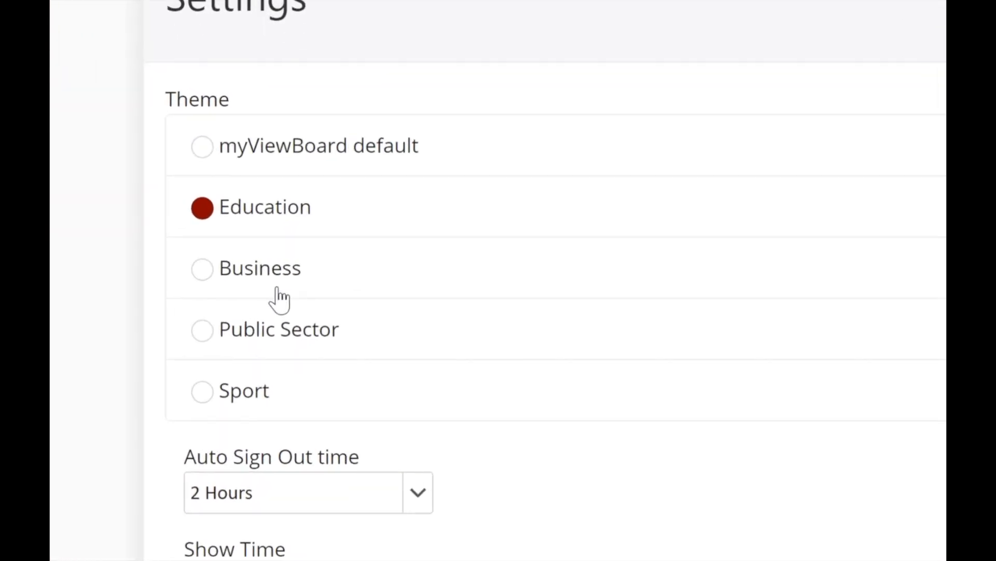
mouse_move(222, 229)
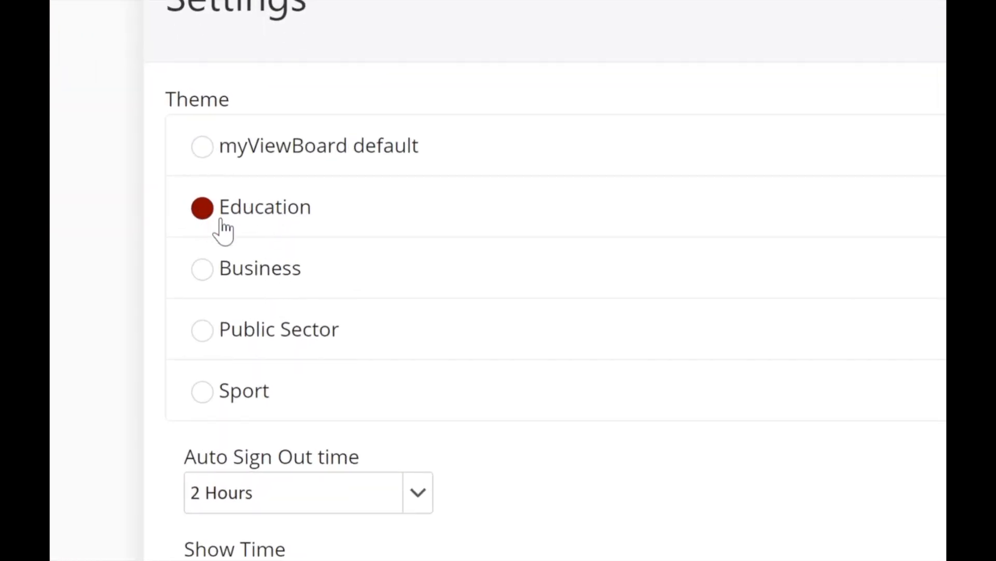
mouse_move(199, 390)
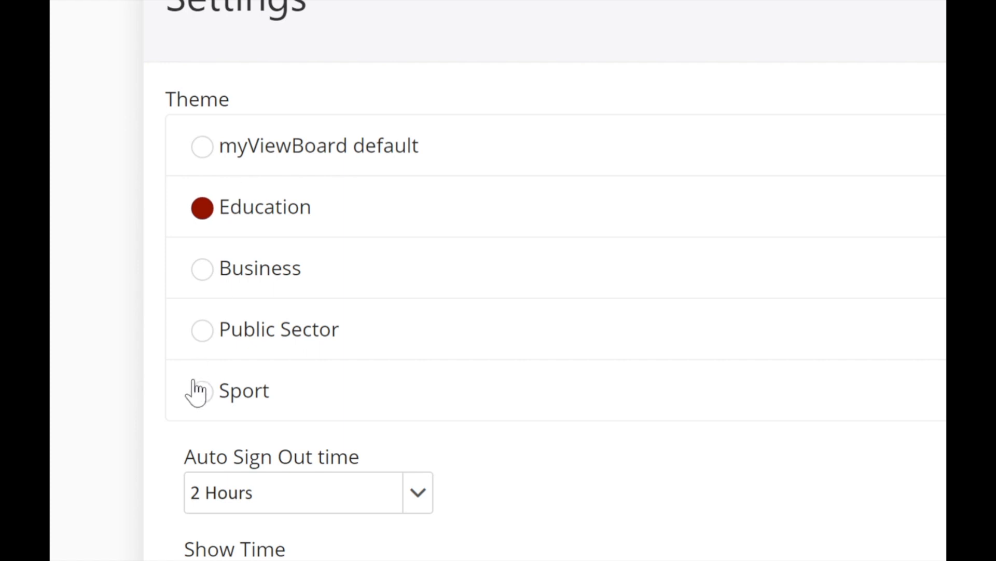
mouse_move(255, 417)
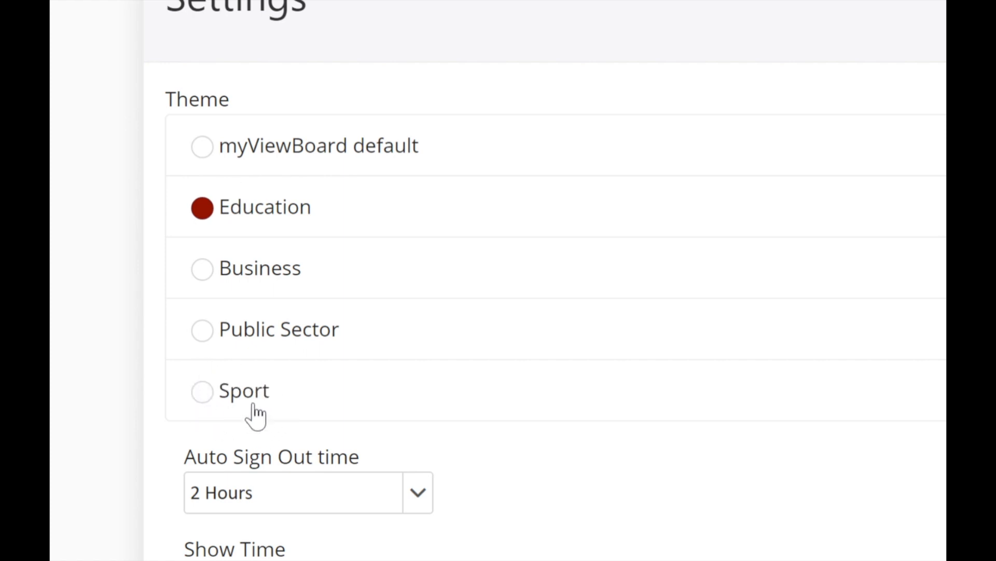
mouse_move(267, 400)
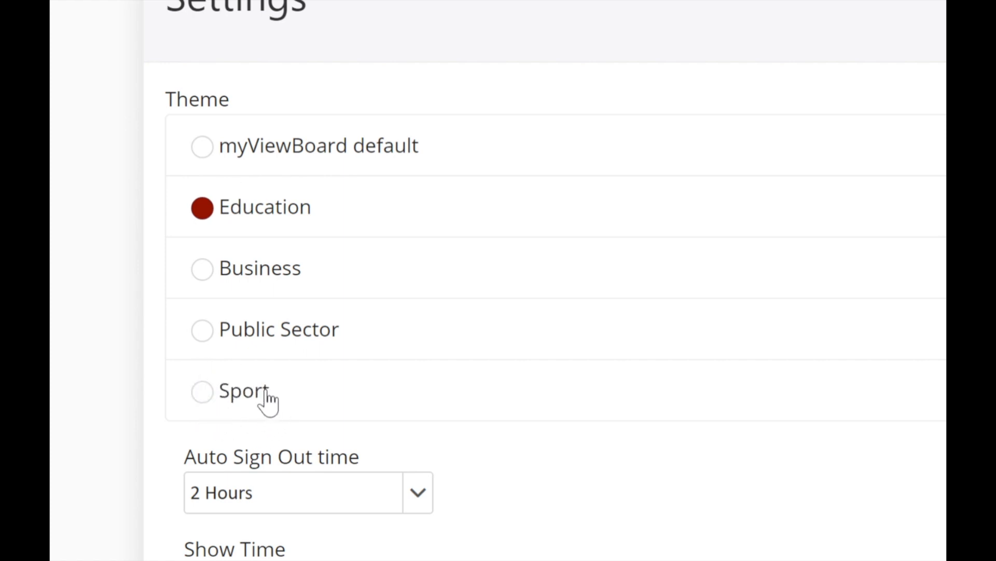
mouse_move(274, 296)
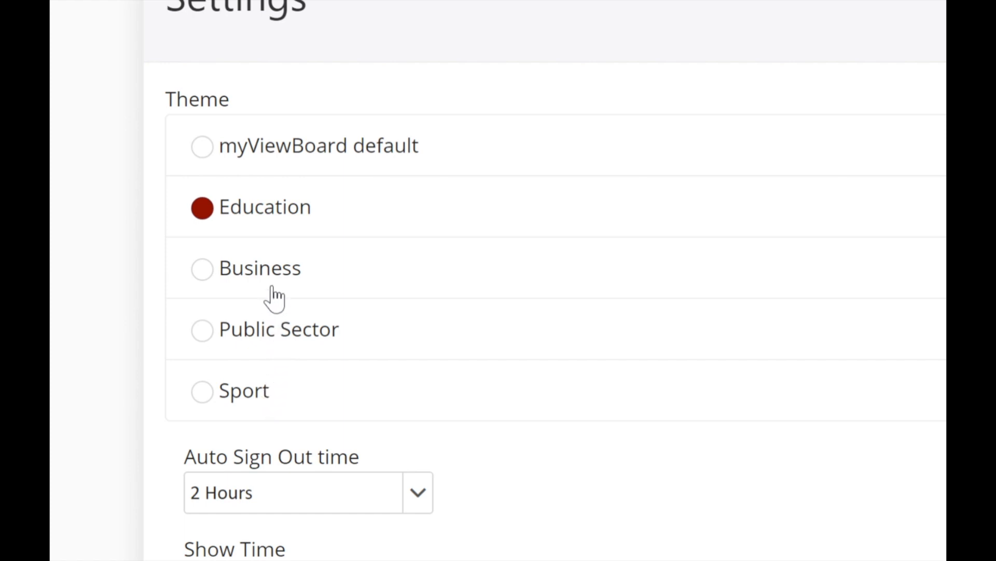
mouse_move(291, 358)
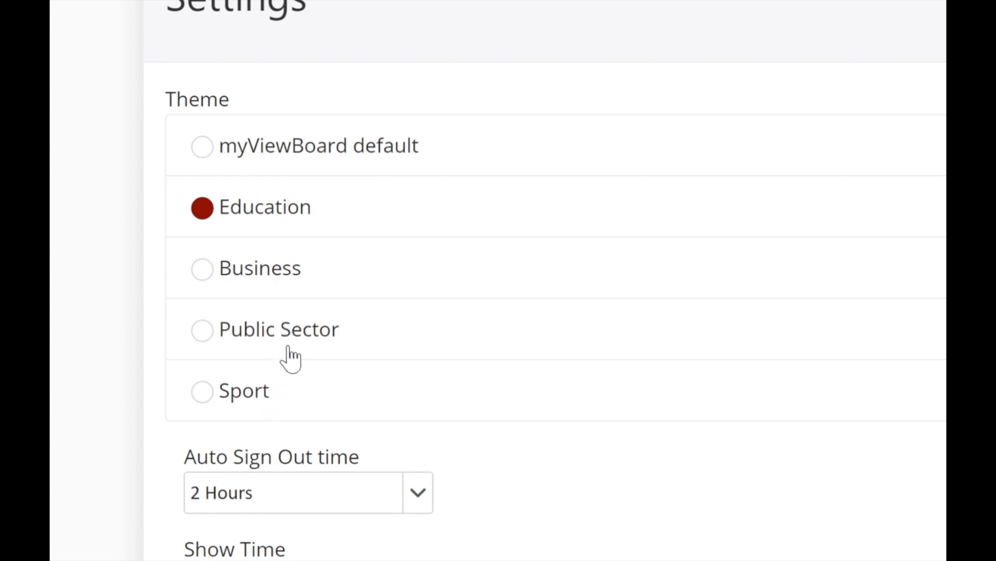
scroll("up", 3)
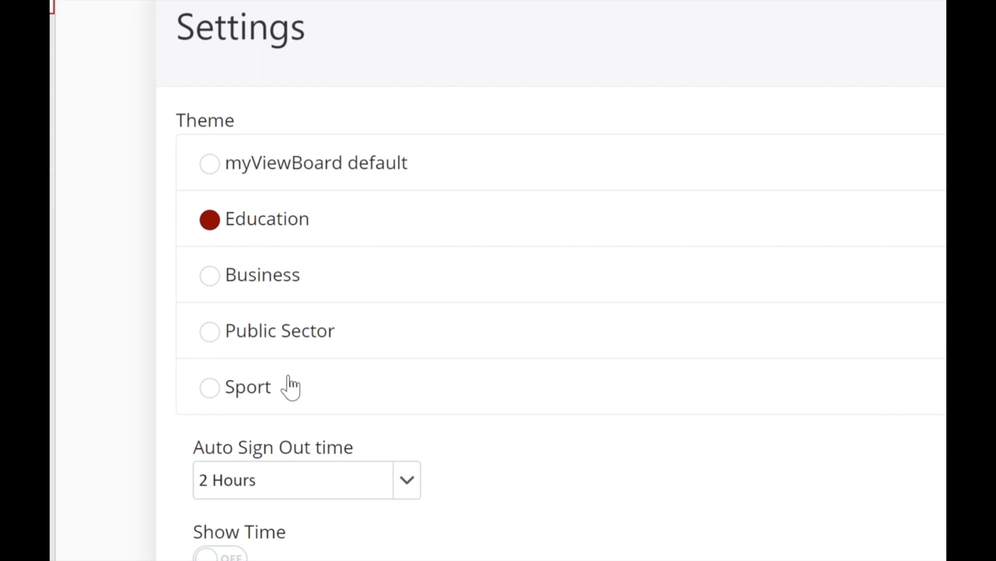
scroll("down", 3)
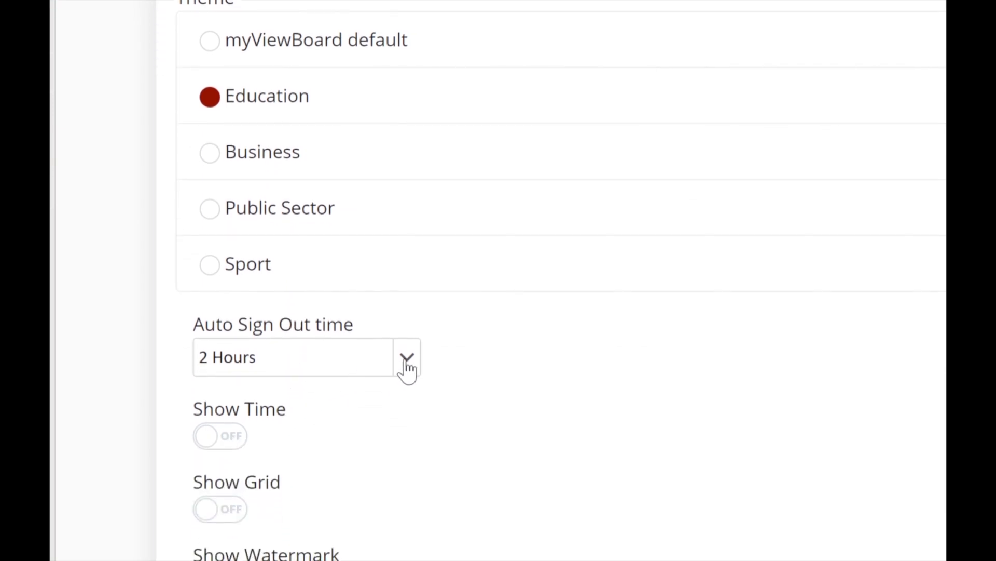
mouse_move(413, 366)
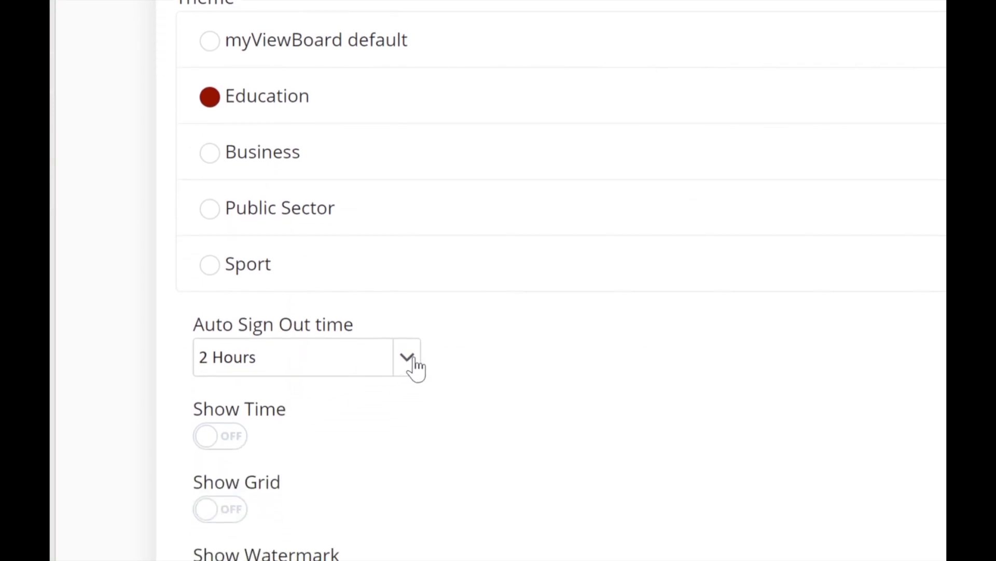
mouse_move(410, 365)
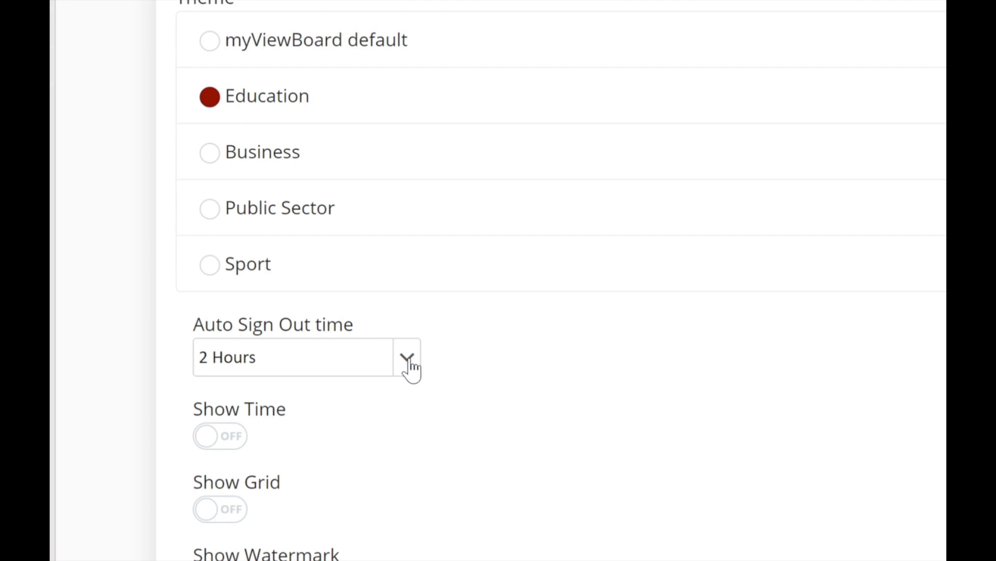
mouse_move(386, 497)
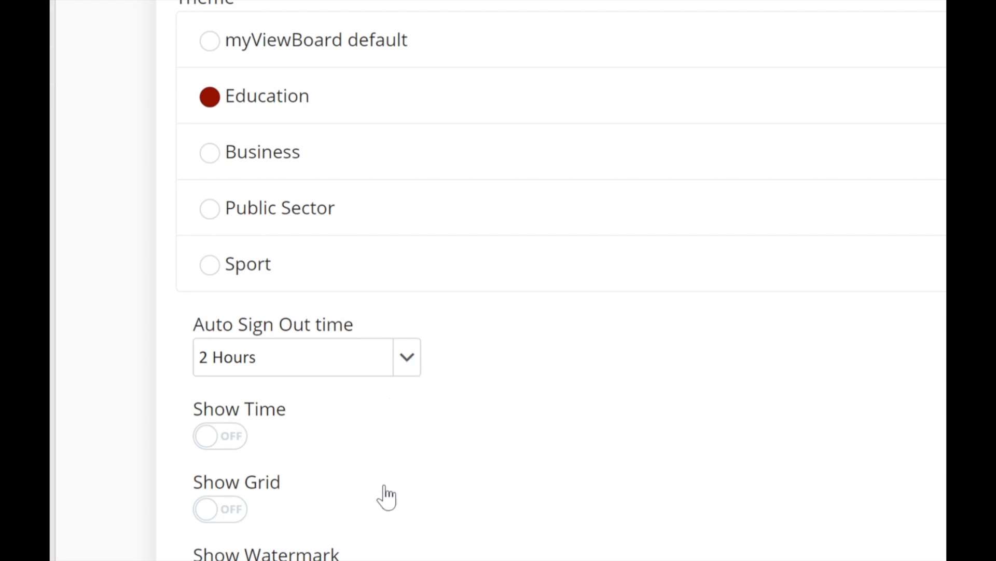
scroll("down", 3)
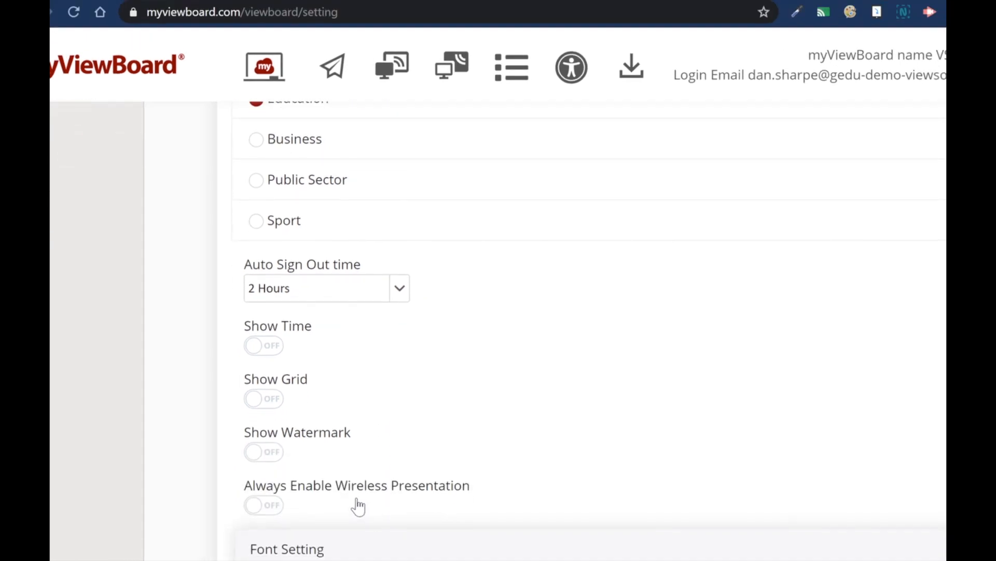
mouse_move(279, 355)
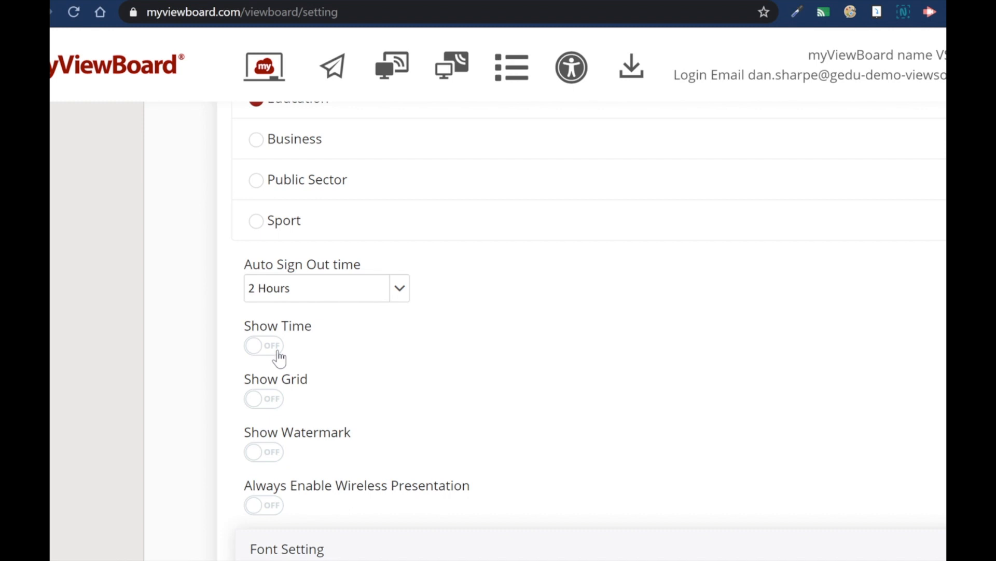
mouse_move(291, 492)
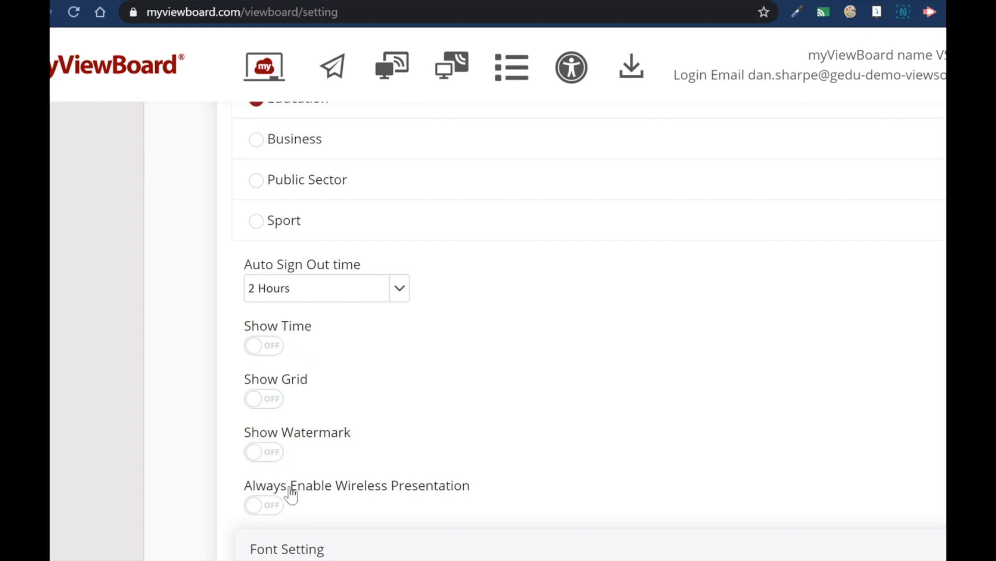
scroll("down", 3)
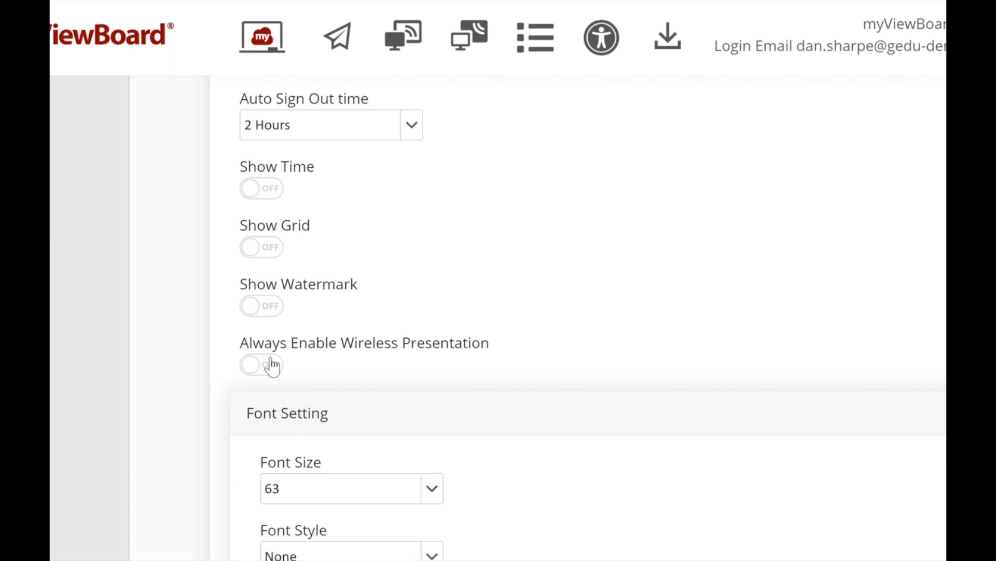
Keep the default font size 63 and set the default font colour to bright red.
scroll("down", 3)
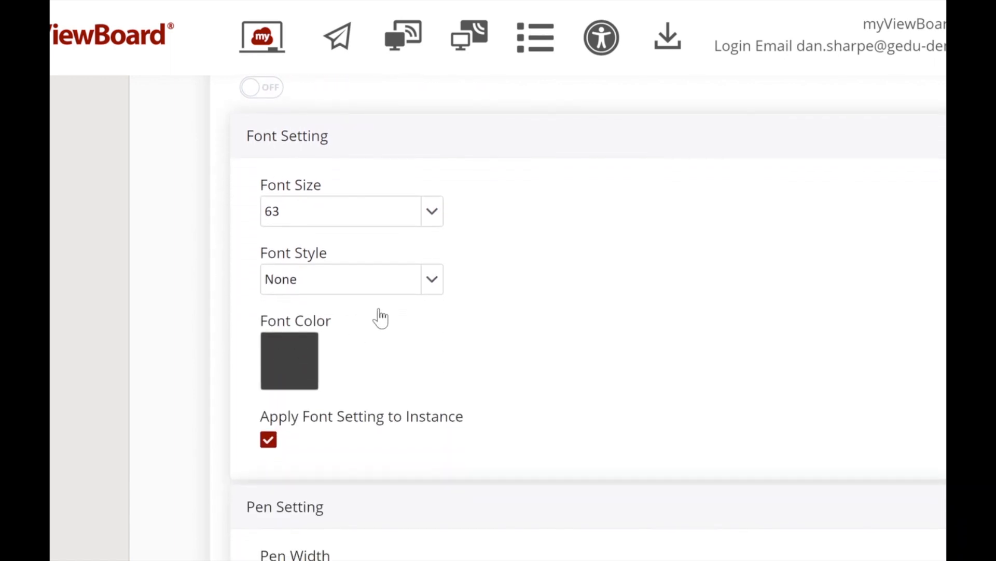
mouse_move(438, 219)
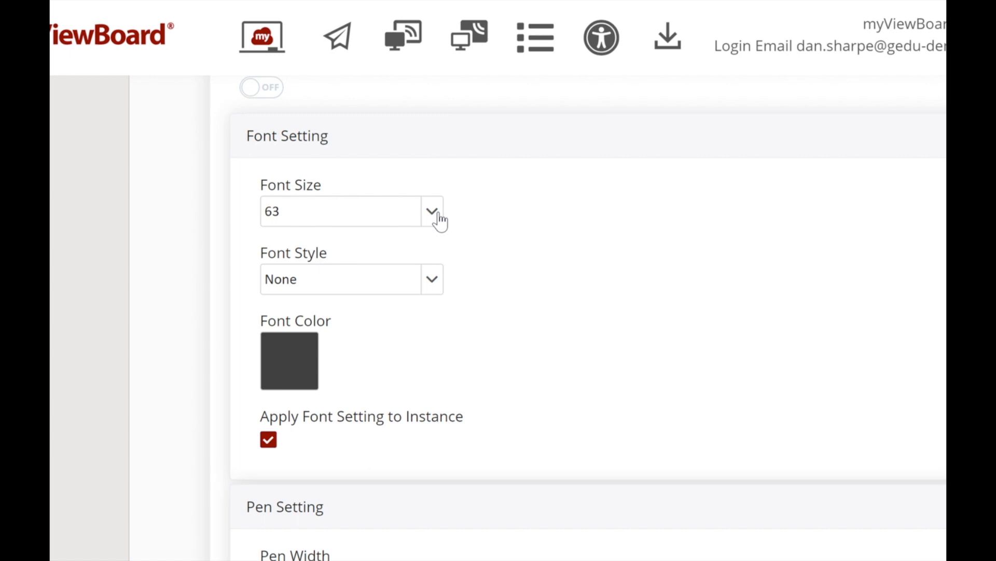
left_click(433, 210)
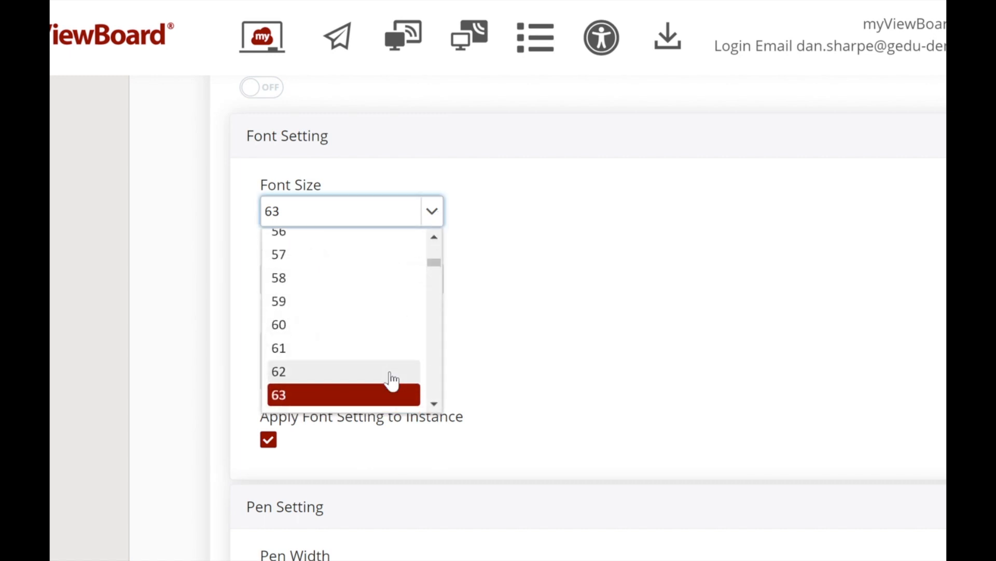
scroll("down", 3)
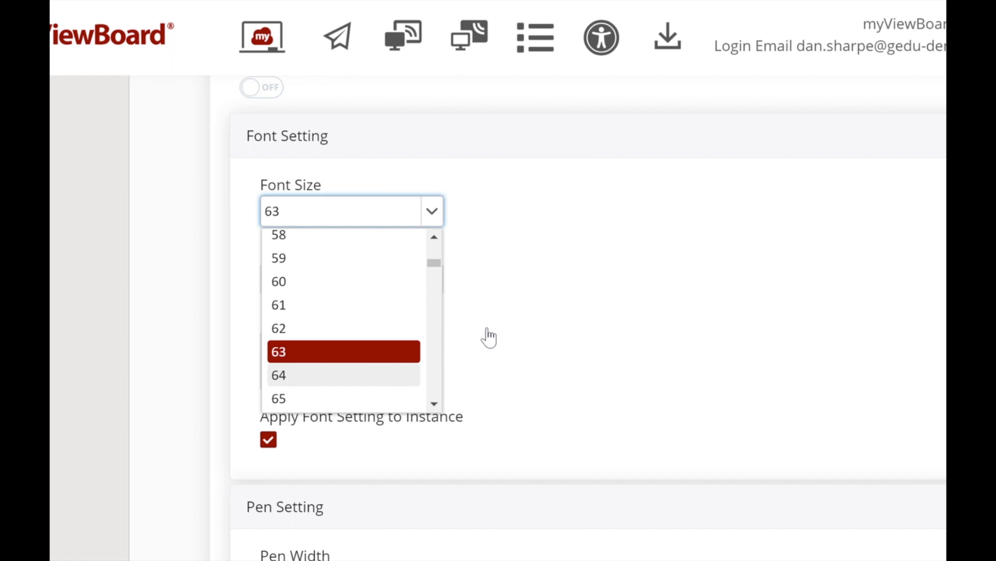
left_click(432, 279)
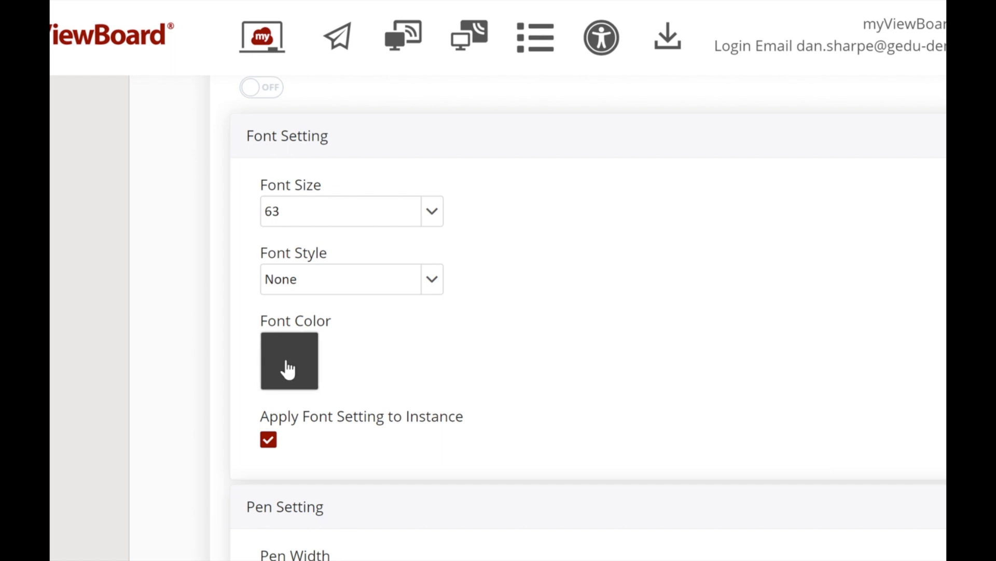
left_click(288, 362)
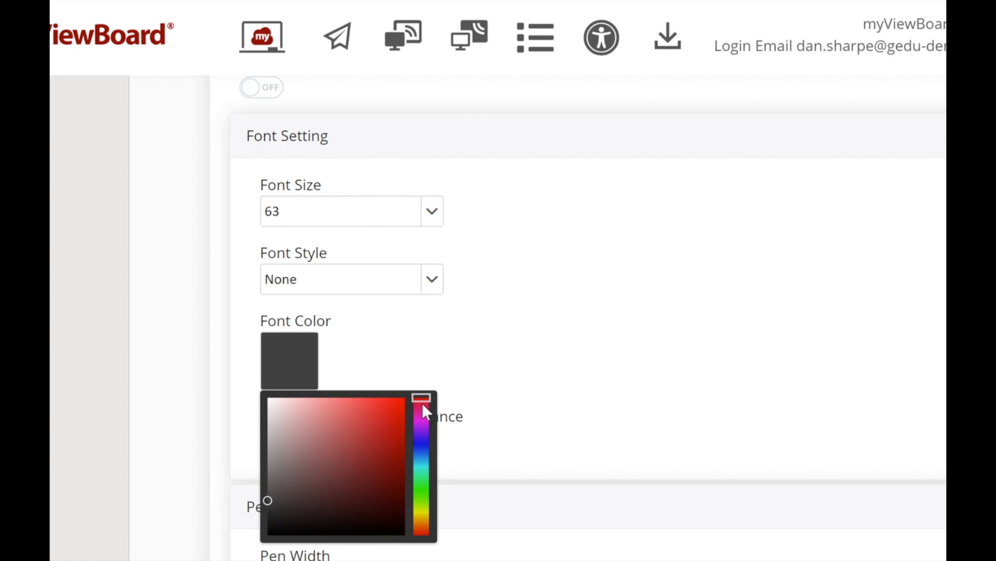
left_click(405, 439)
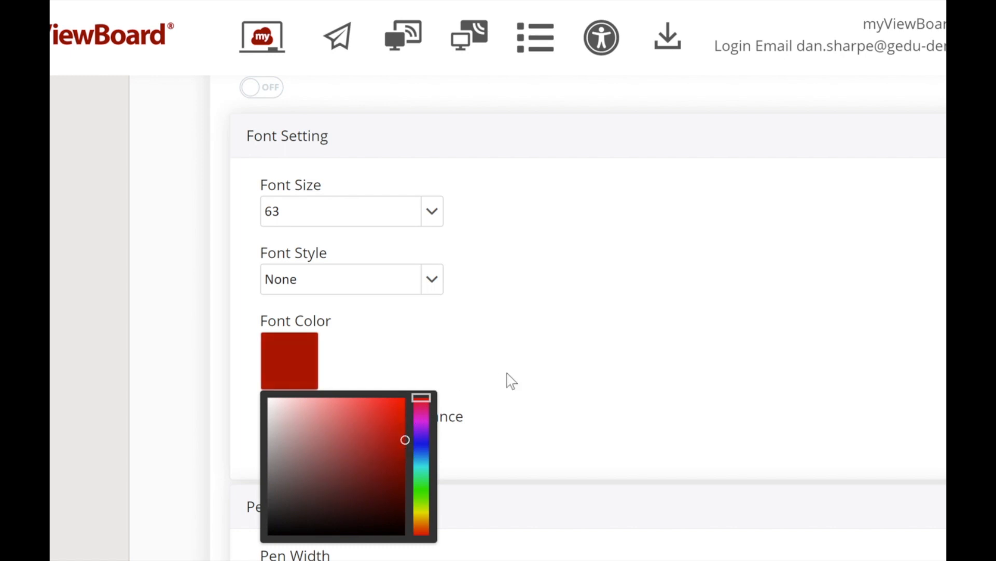
left_click(511, 379)
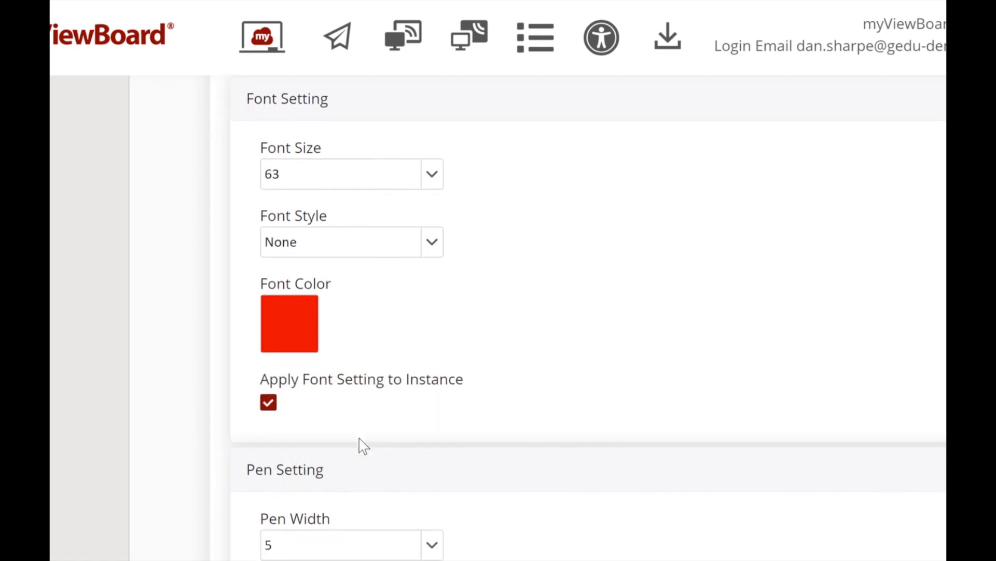
Set the default pen width to 4 with purple pen colour.
scroll("down", 3)
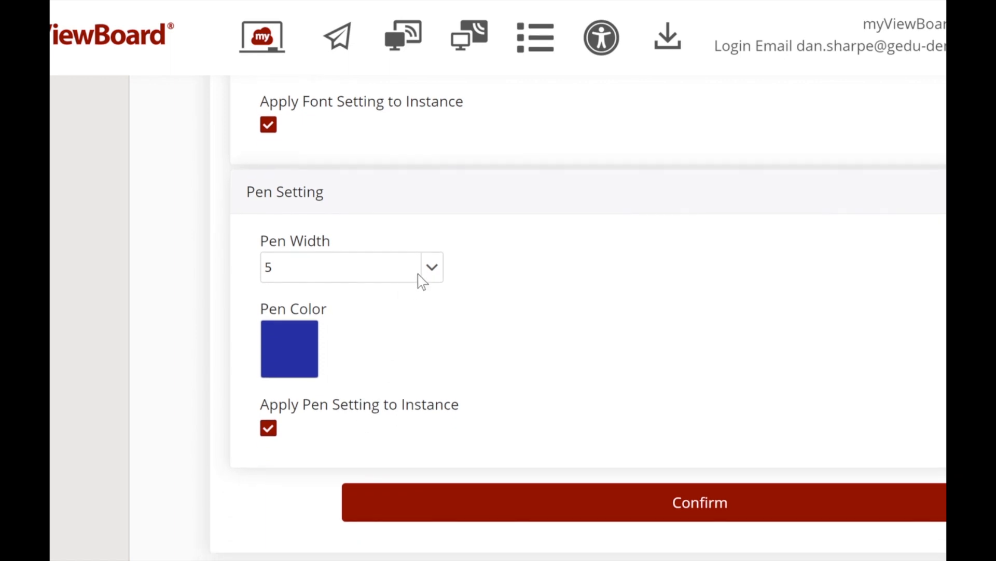
left_click(432, 267)
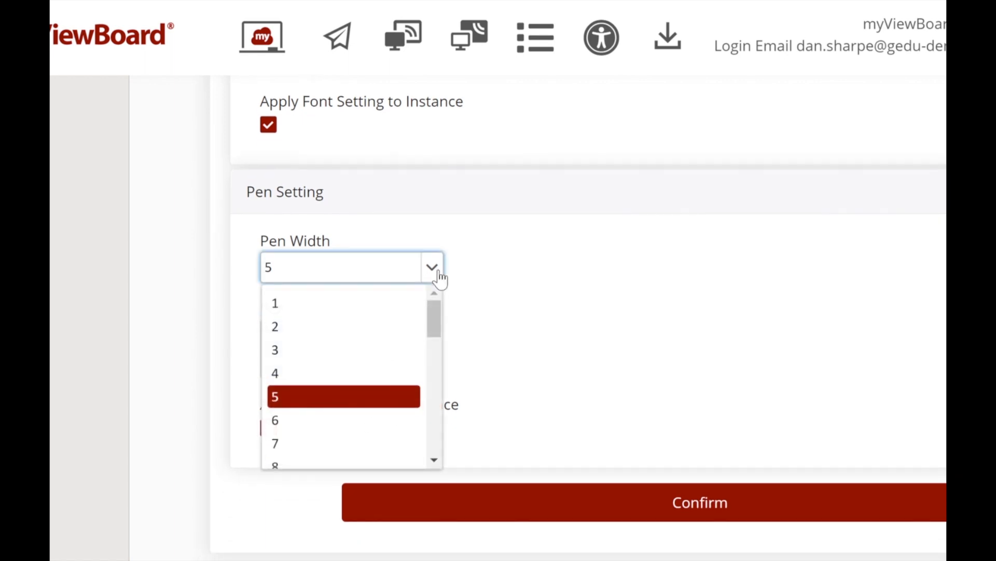
mouse_move(351, 380)
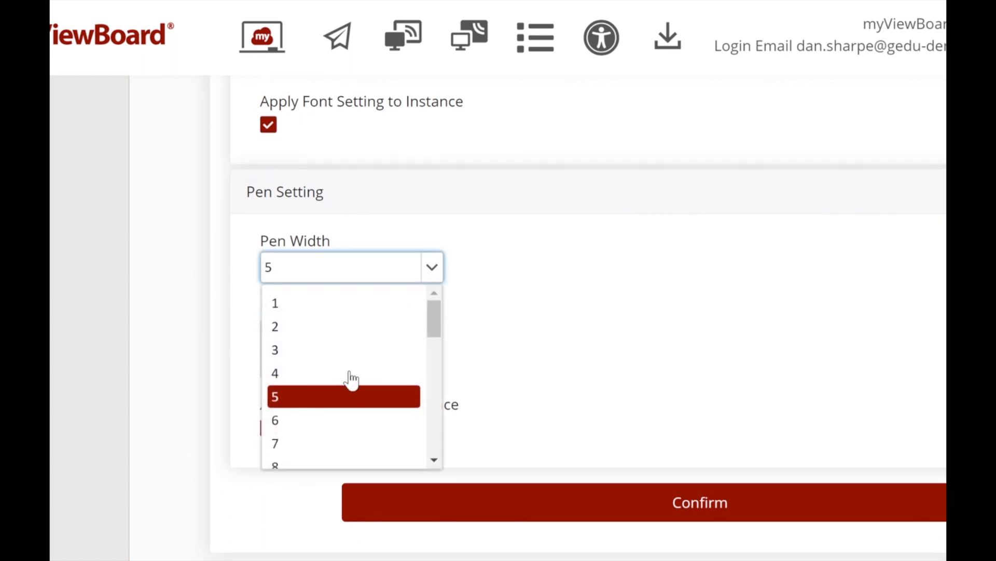
left_click(274, 373)
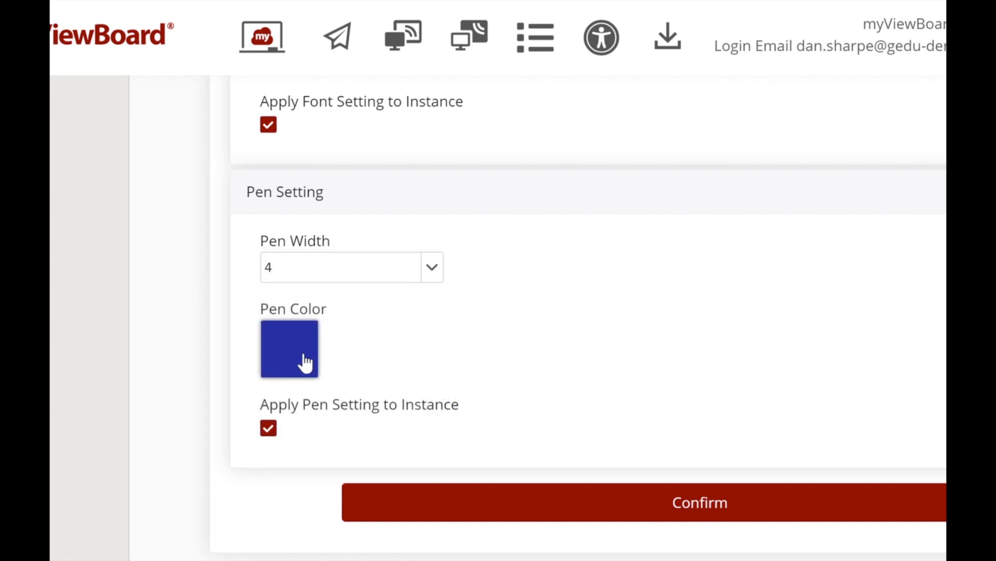
left_click(288, 349)
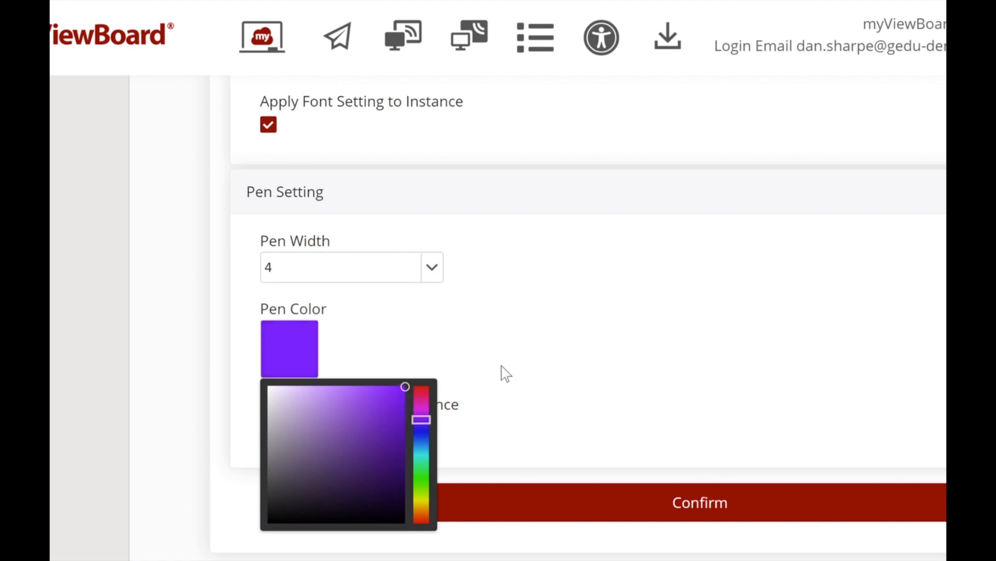
left_click(505, 372)
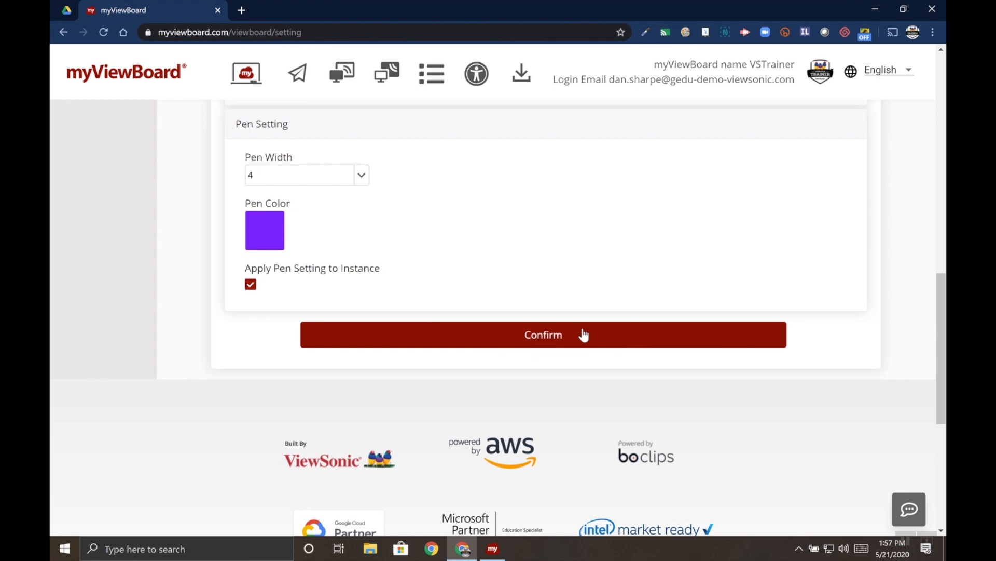
mouse_move(570, 333)
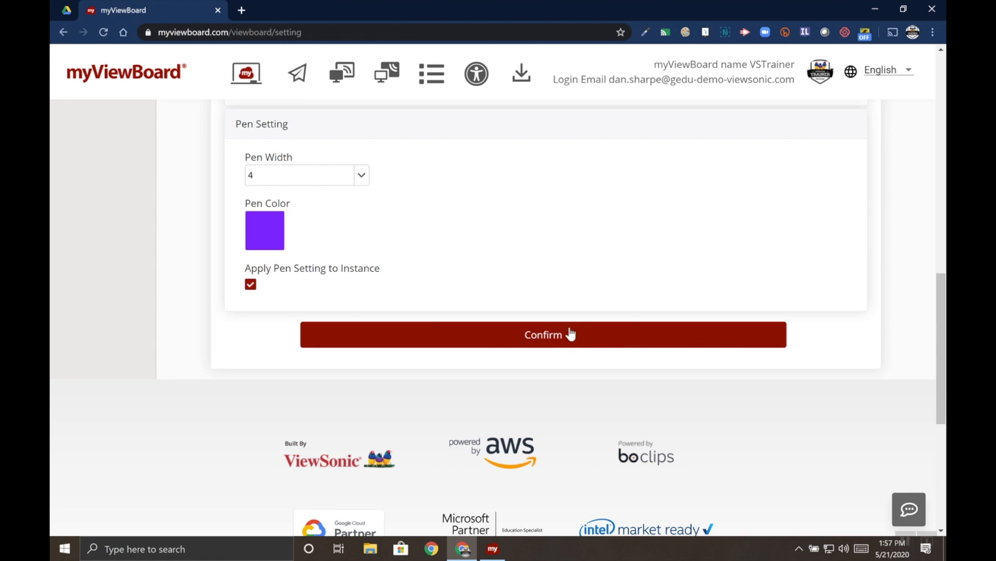
Confirm the font and pen settings and go to the Background settings page.
scroll("up", 3)
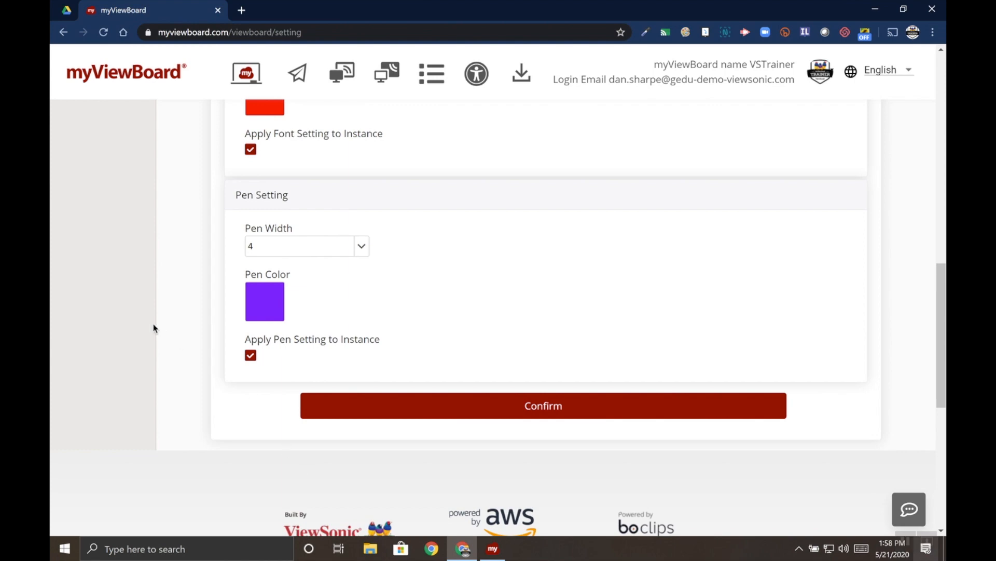
left_click(543, 406)
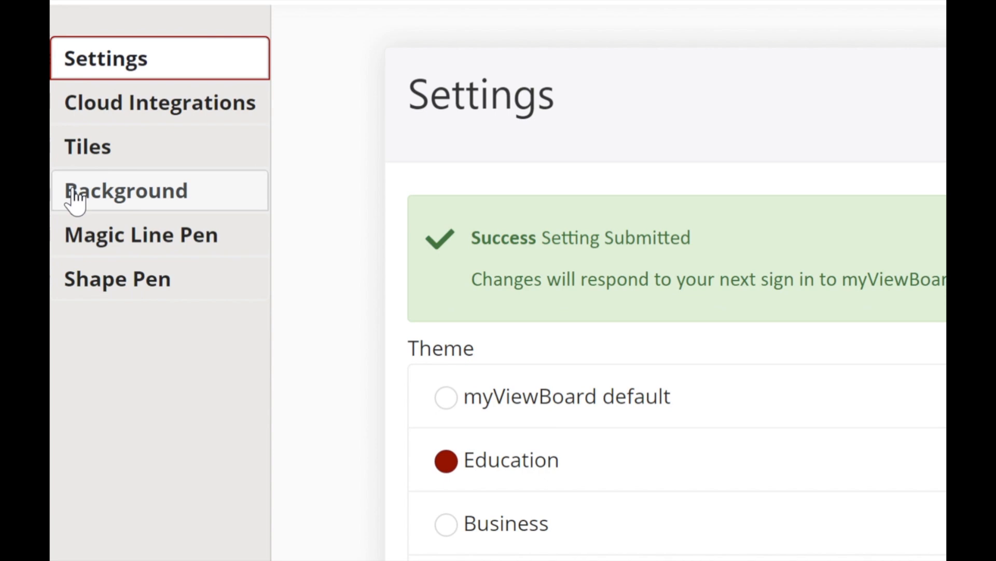
left_click(127, 190)
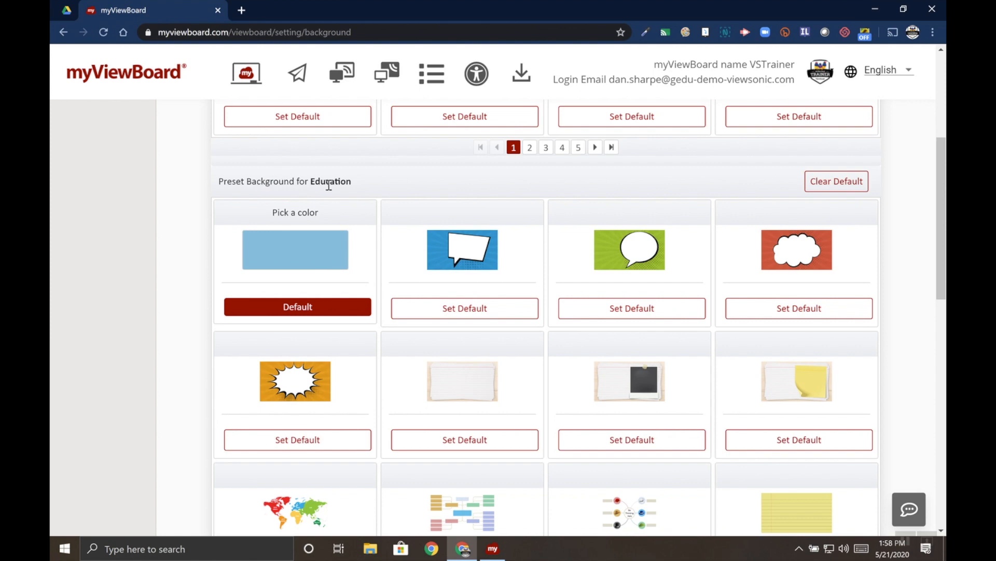
Change the Education preset's pick-a-color background to turquoise, keeping it as Default.
scroll("up", 3)
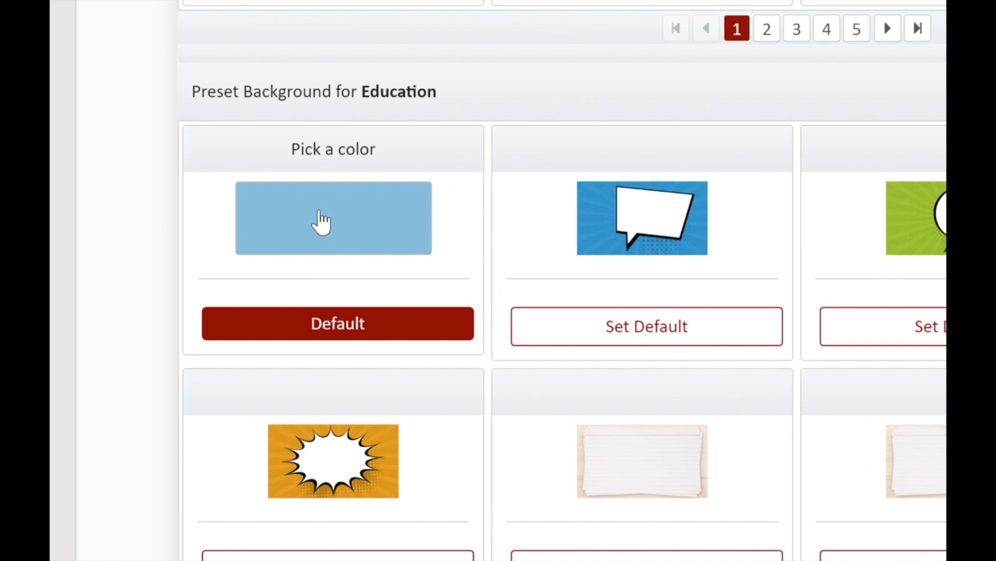
left_click(333, 217)
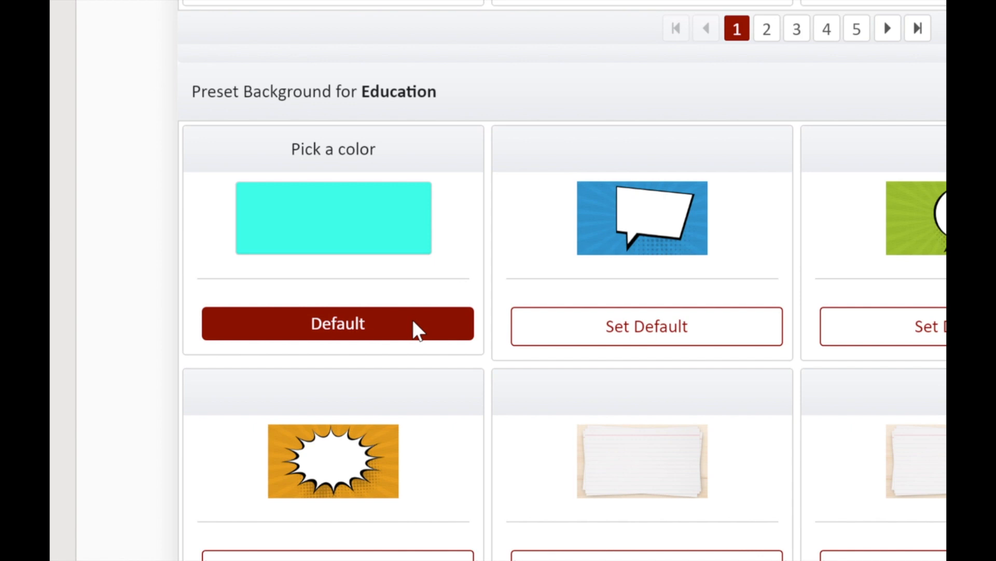
mouse_move(431, 319)
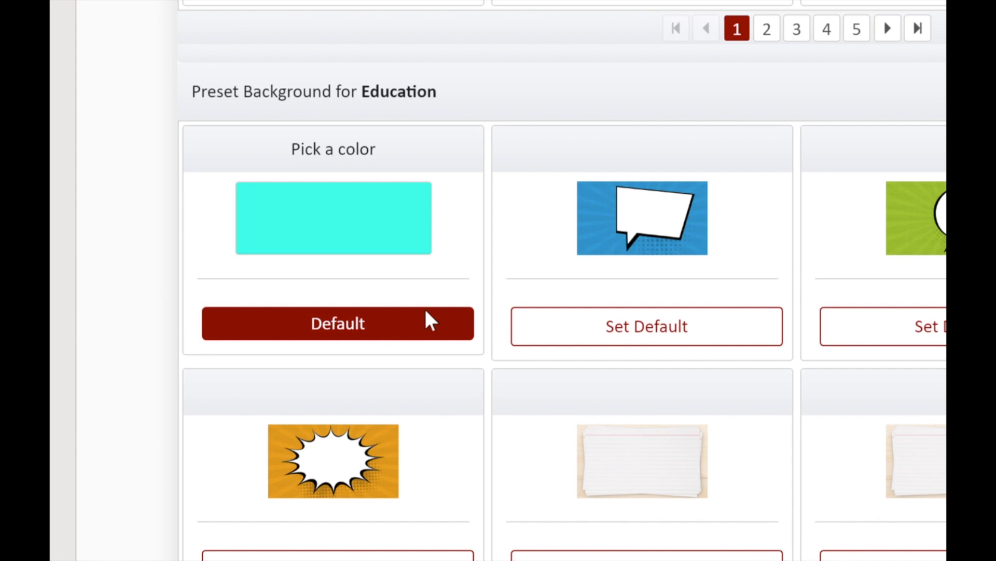
scroll("up", 3)
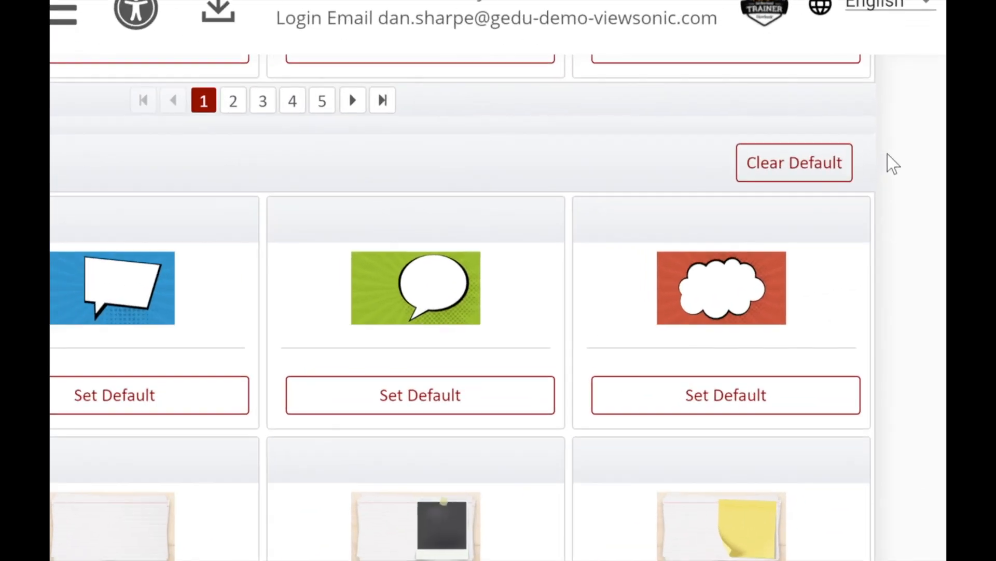
mouse_move(794, 163)
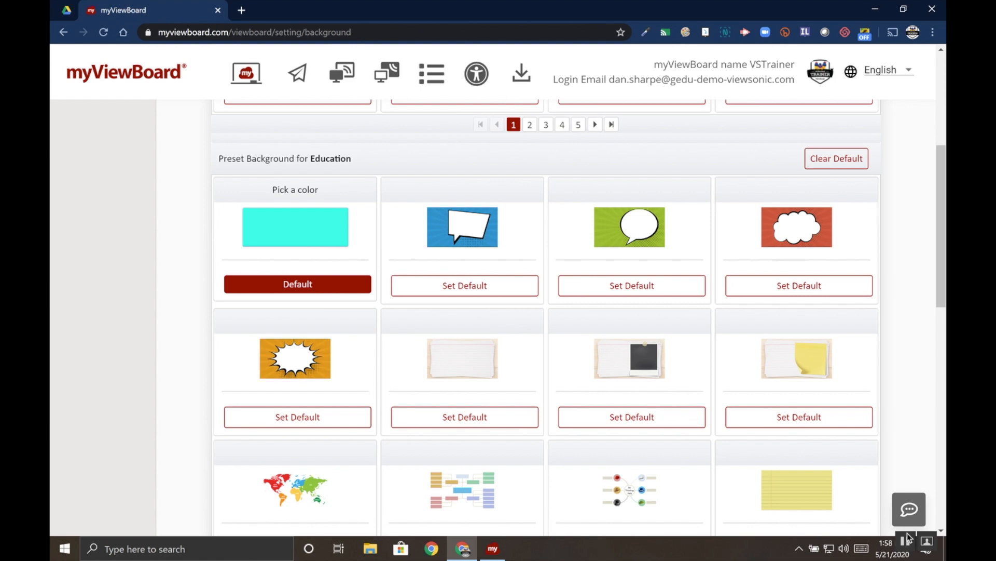
Reload the Background Setting page so the Google Drive background images load.
scroll("up", 3)
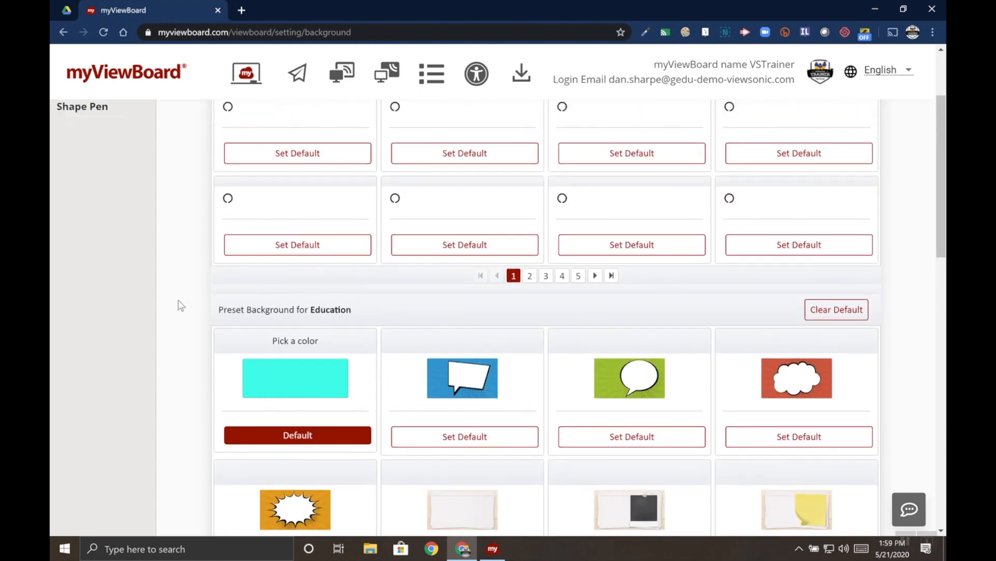
scroll("up", 3)
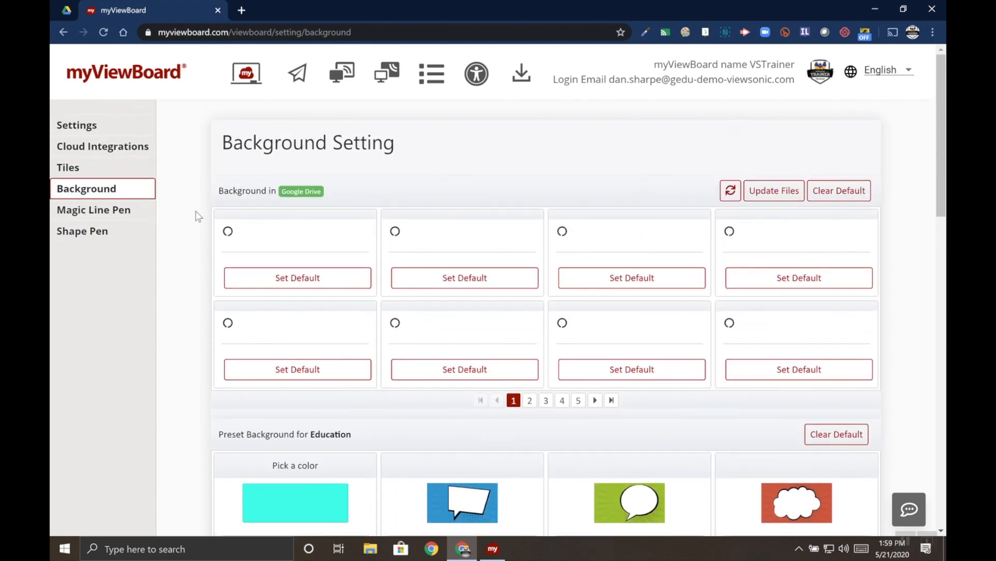
mouse_move(103, 33)
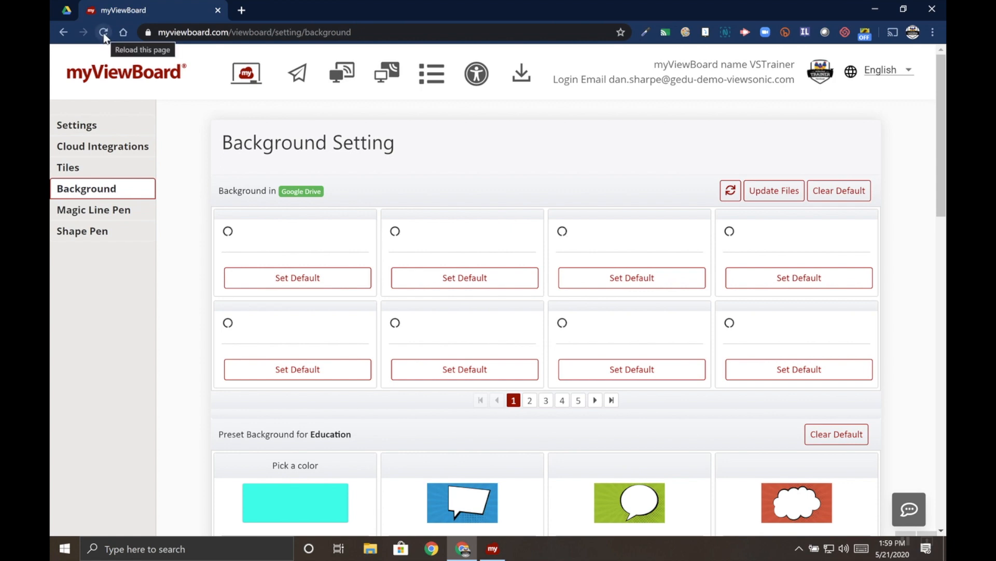
left_click(104, 32)
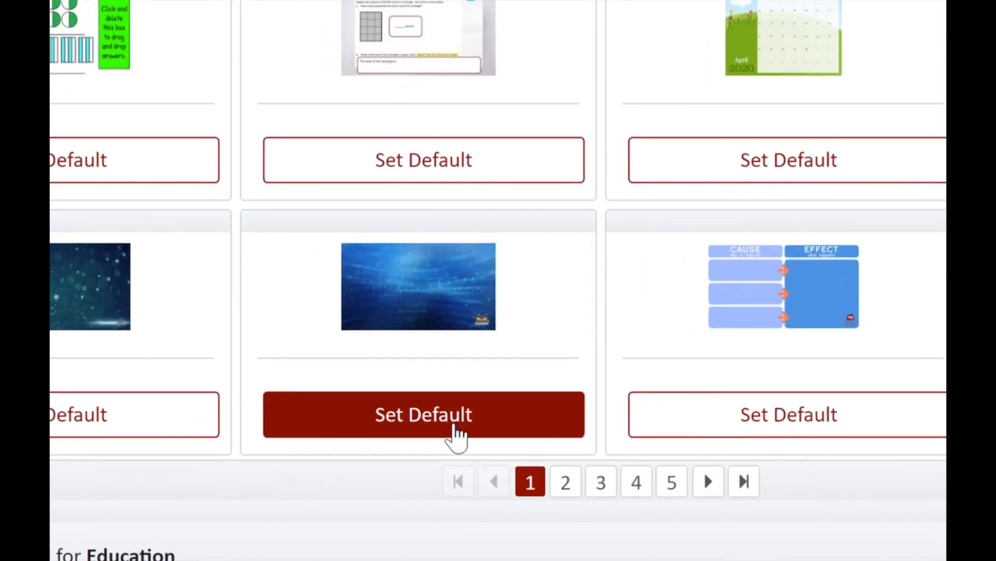
mouse_move(707, 480)
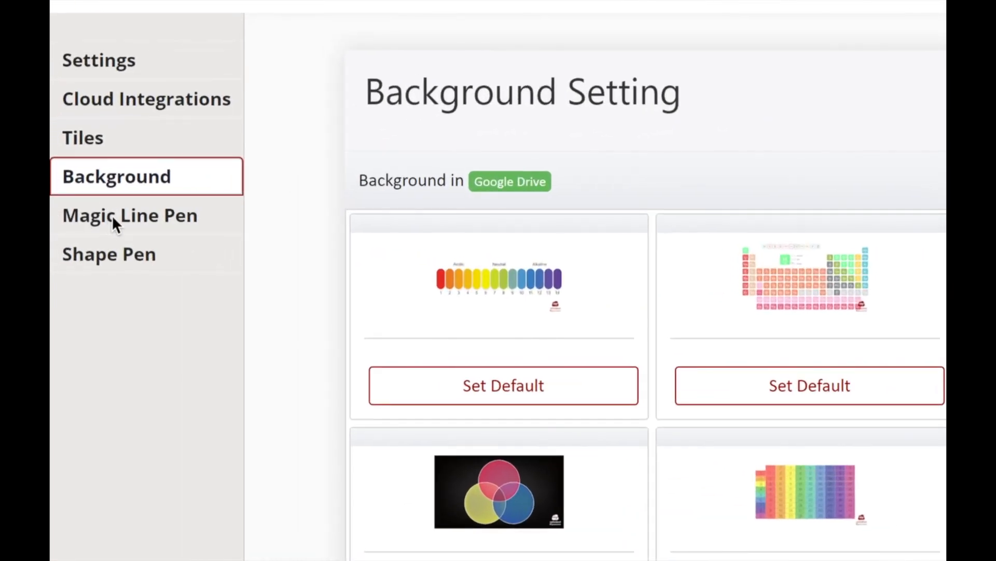
Make the blue checkered pattern the default Education magic line pen.
left_click(129, 215)
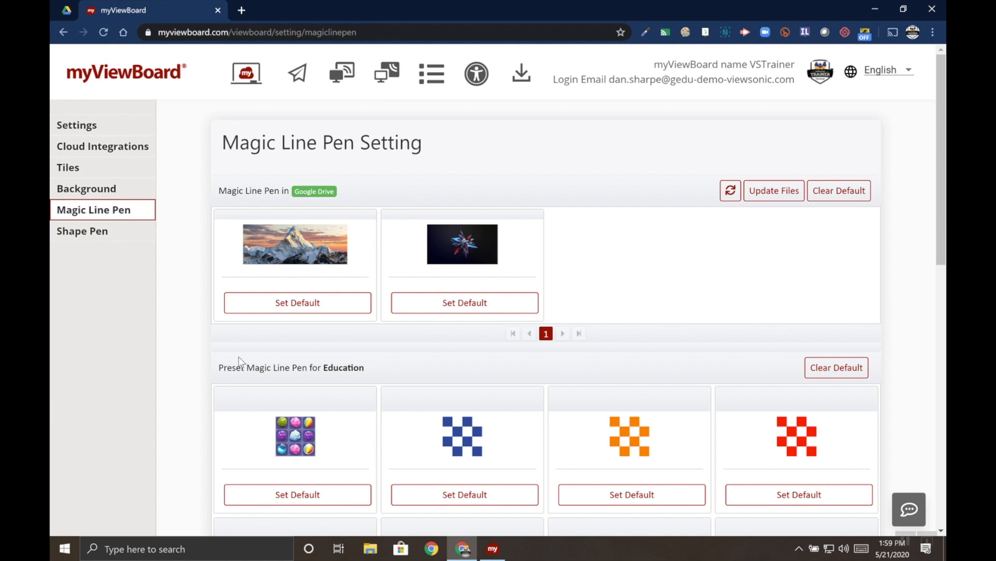
scroll("down", 3)
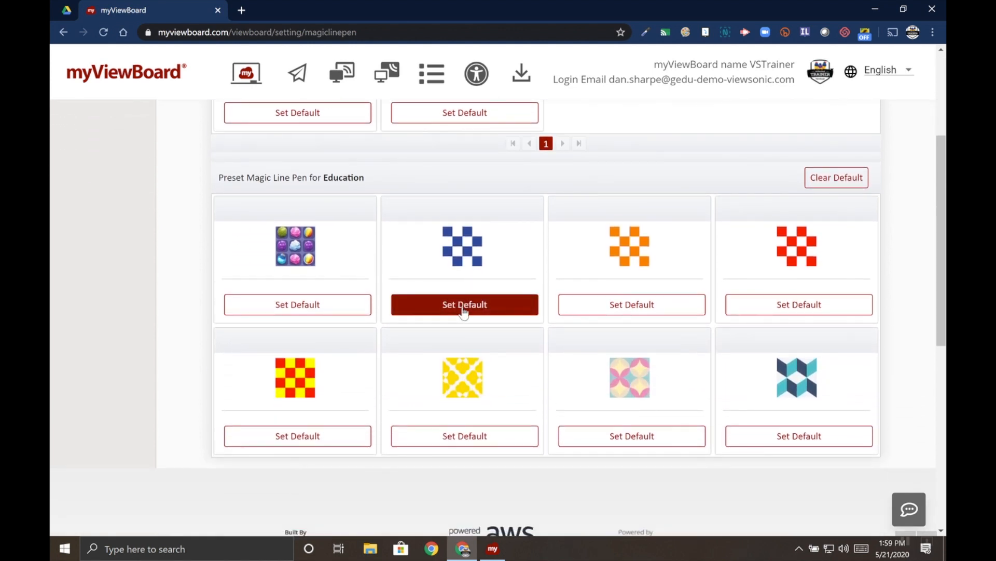
left_click(464, 304)
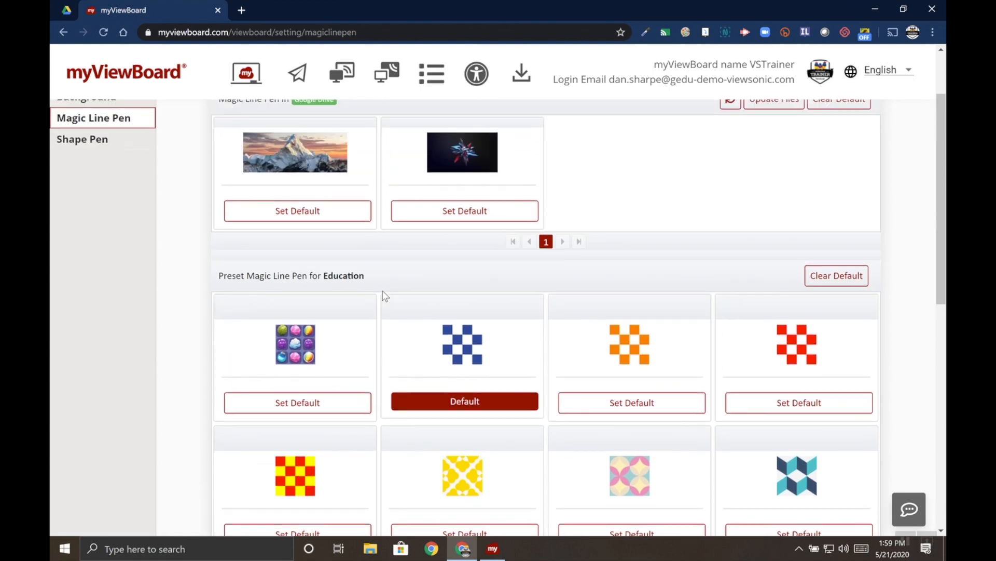
scroll("down", 3)
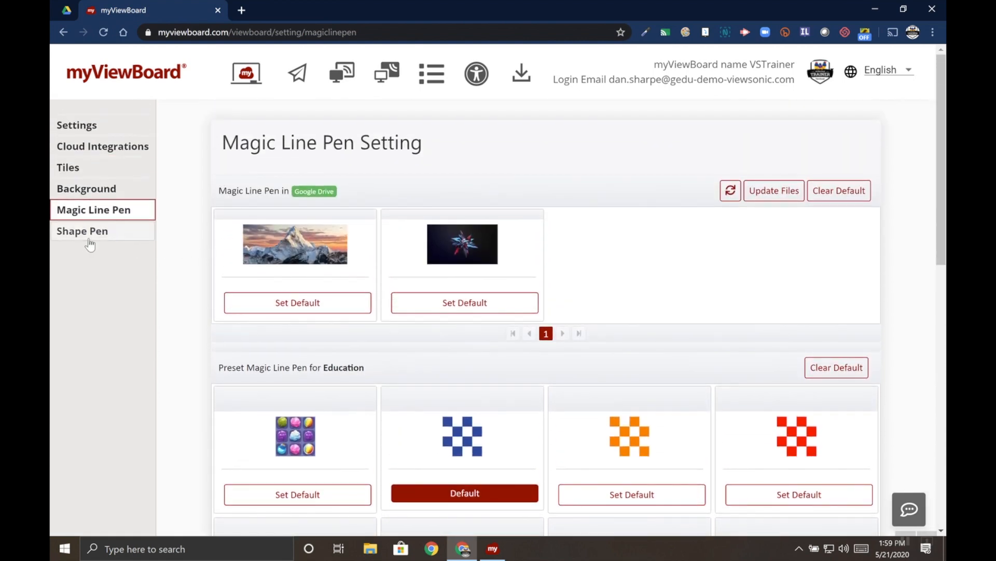
Make the colourful bird the default Education shape pen.
left_click(81, 231)
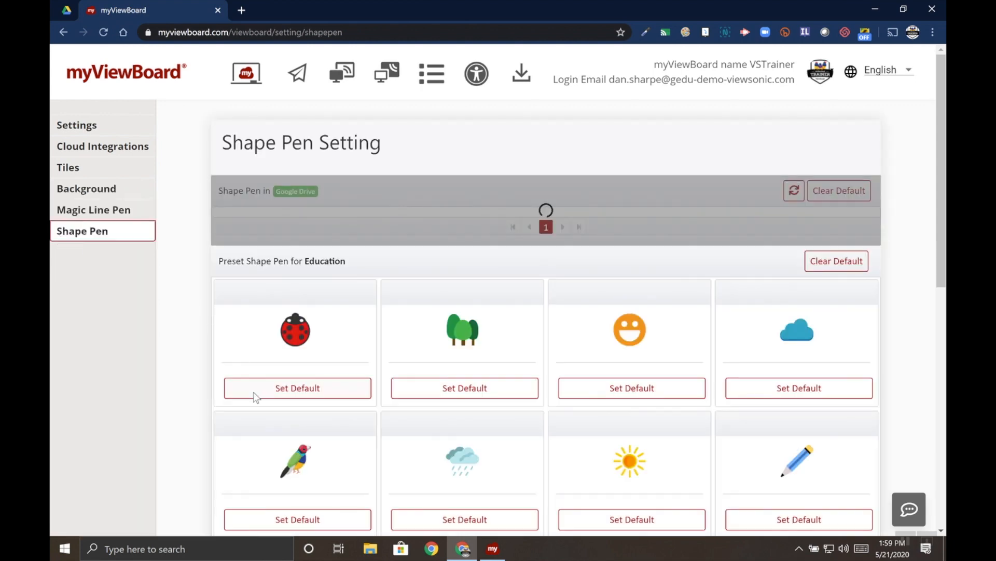
scroll("down", 3)
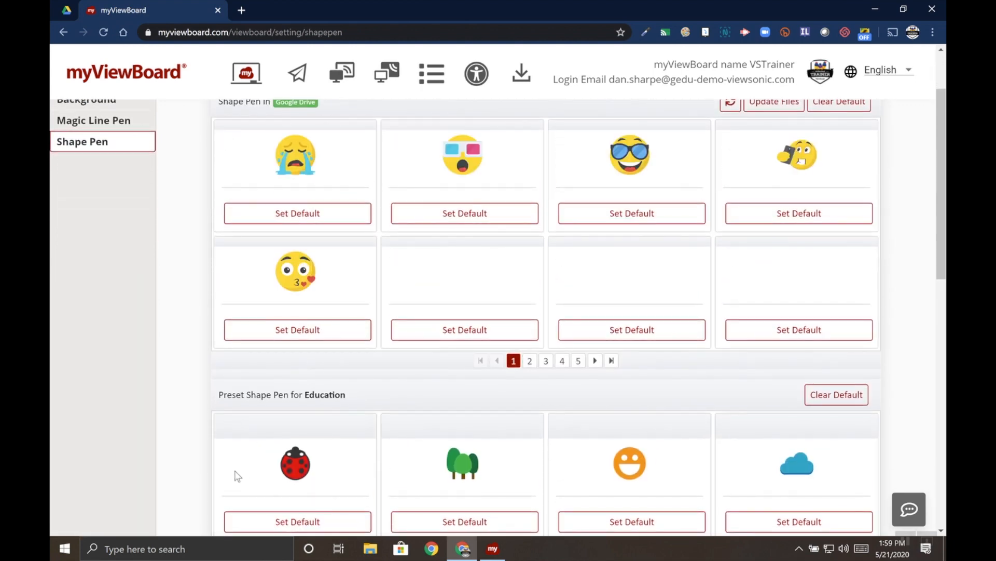
scroll("down", 3)
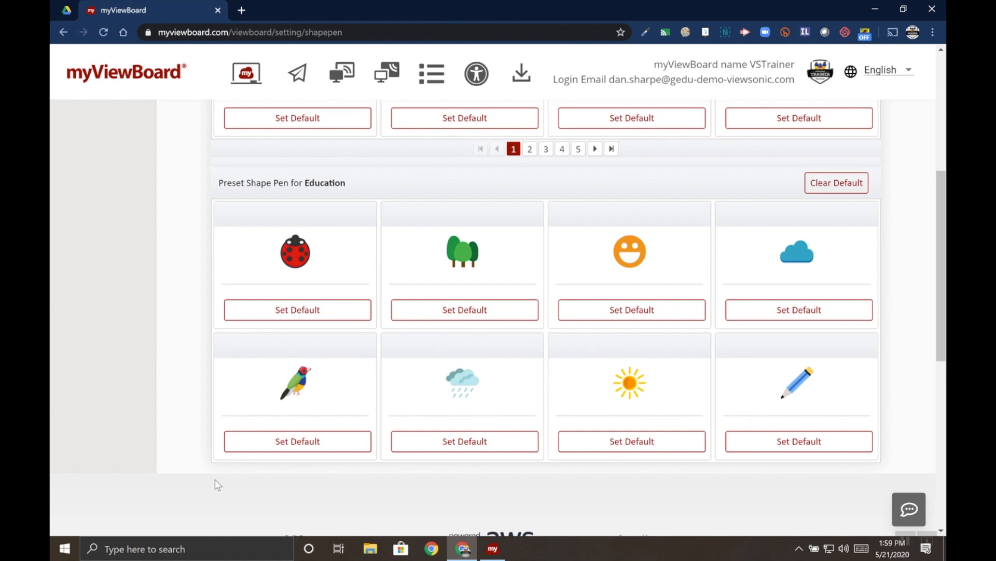
left_click(297, 441)
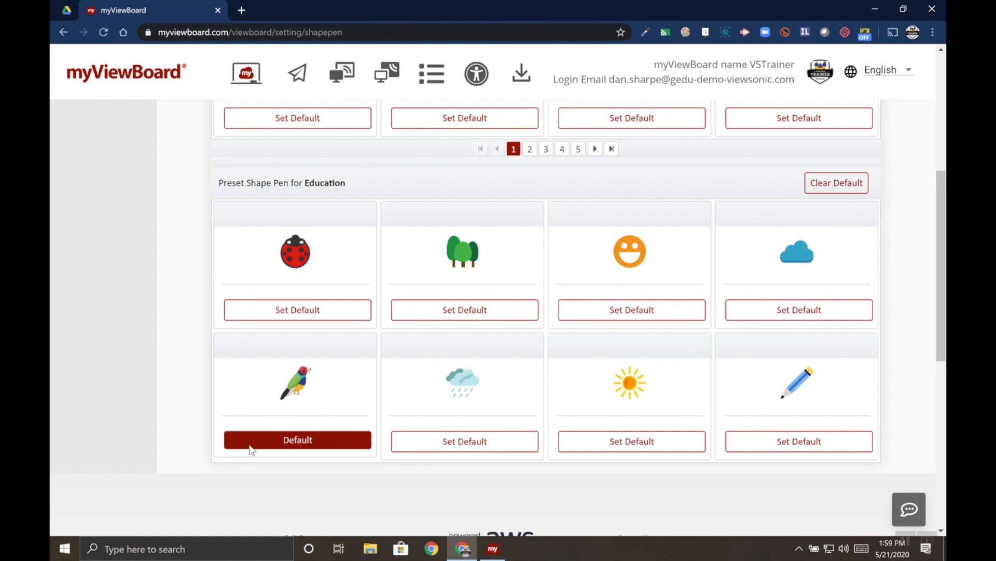
scroll("up", 3)
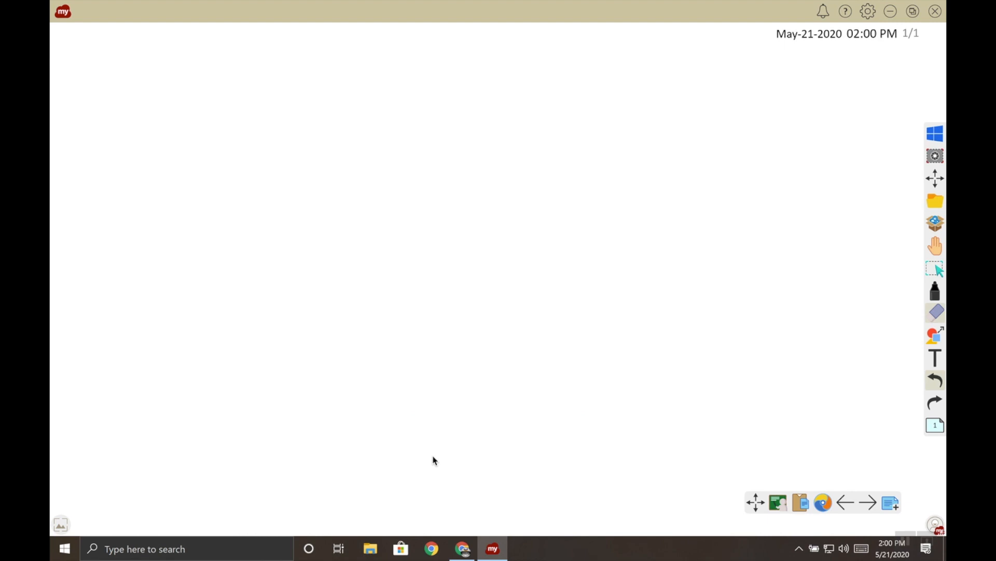
mouse_move(934, 299)
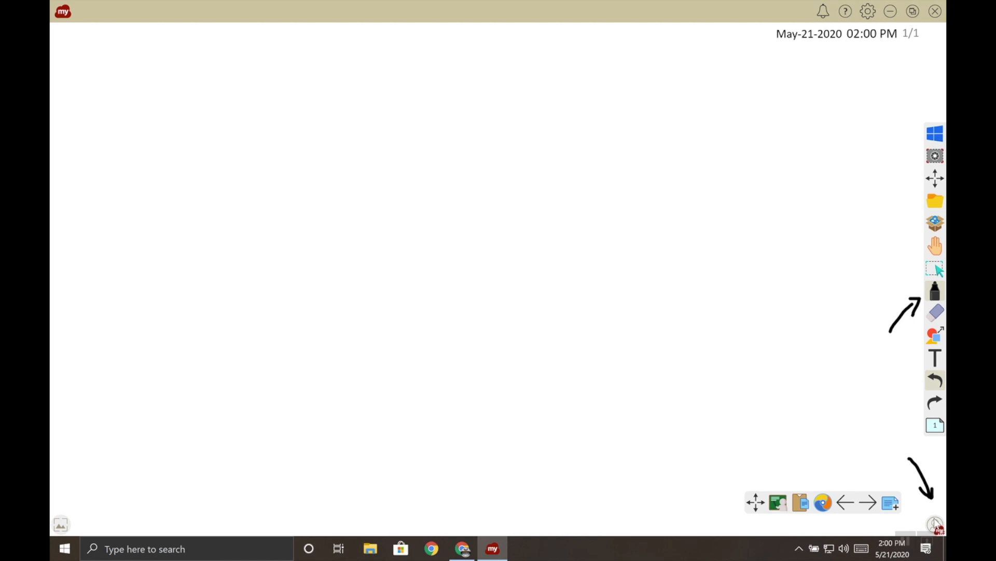
Sign in on the Whiteboard app as VSTrainer so the turquoise background and purple pen apply.
left_click(934, 524)
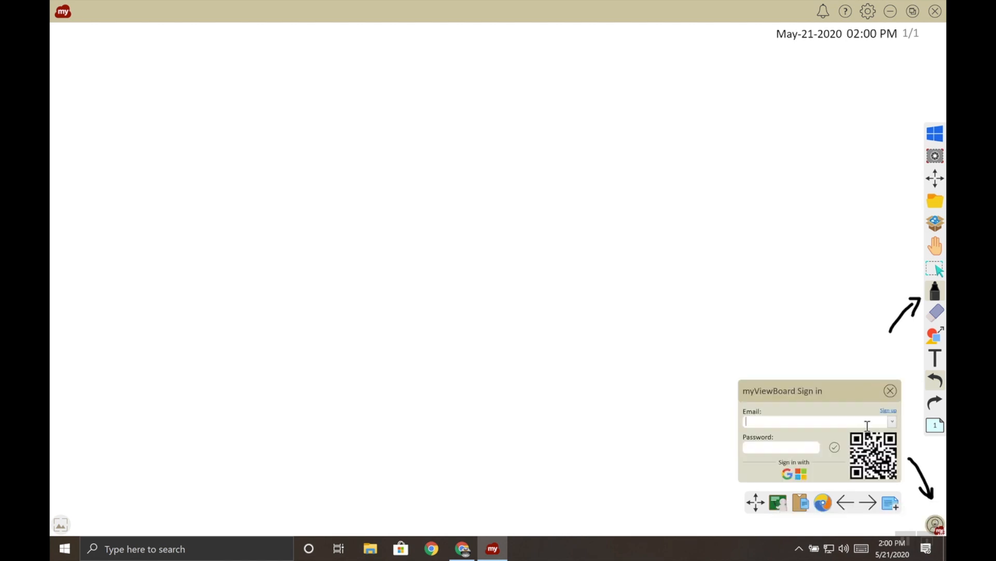
mouse_move(862, 479)
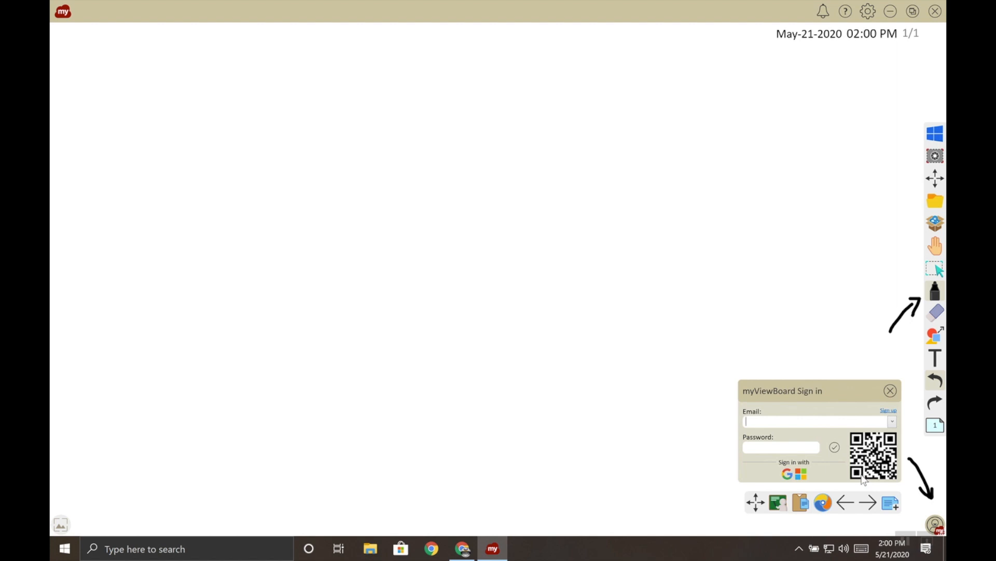
left_click(889, 391)
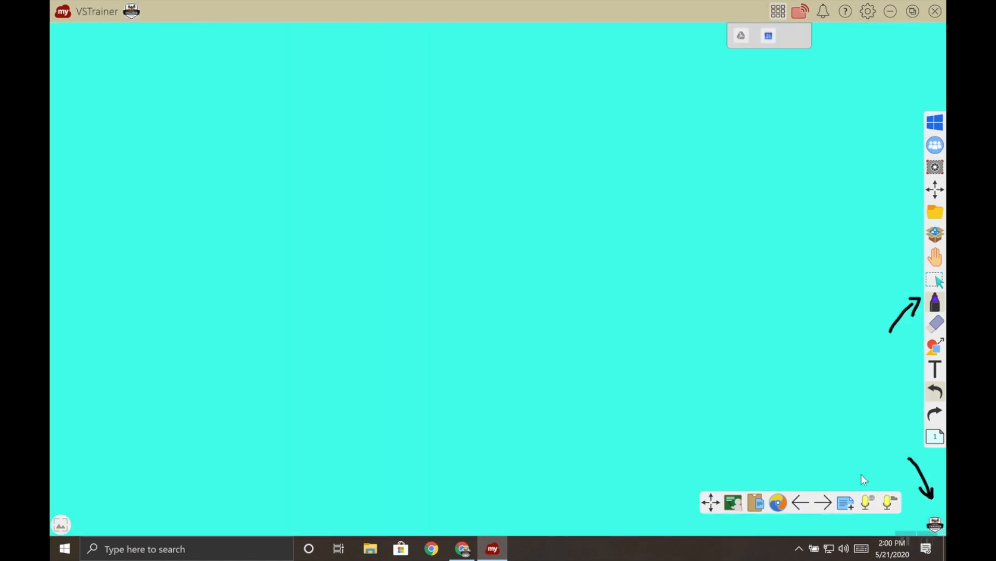
mouse_move(863, 248)
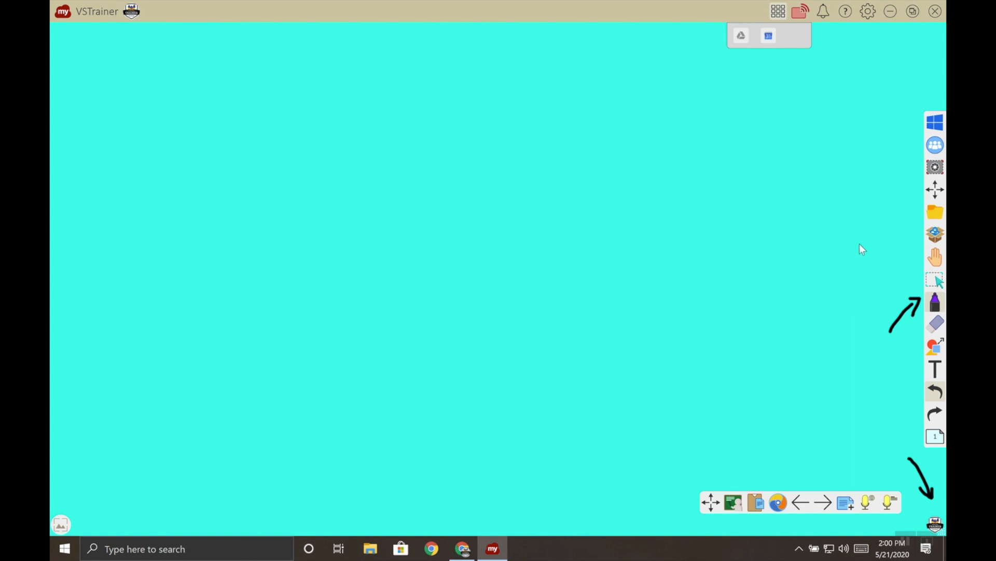
mouse_move(865, 318)
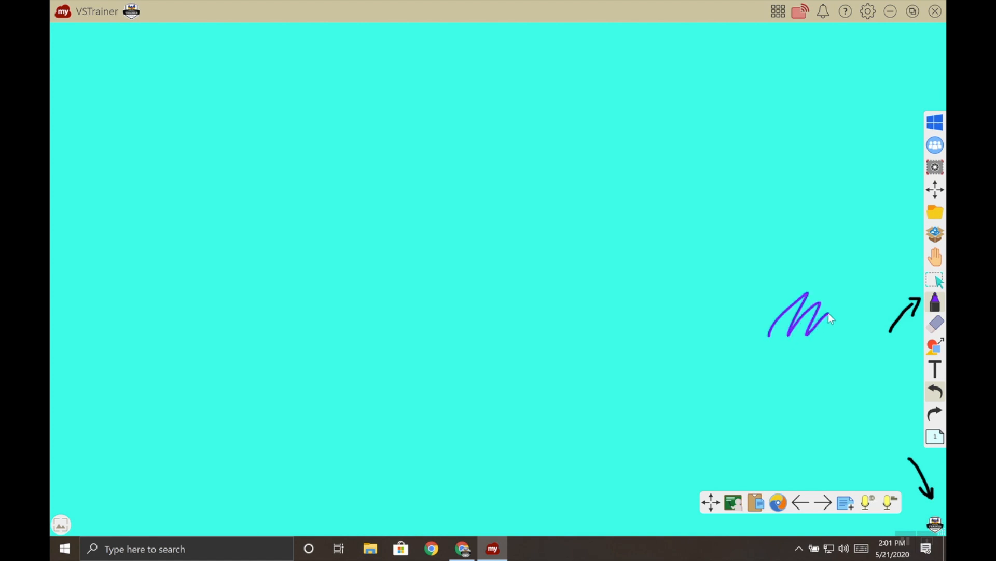
Add a text box reading 'Lesson' in red on the turquoise canvas.
left_click(935, 368)
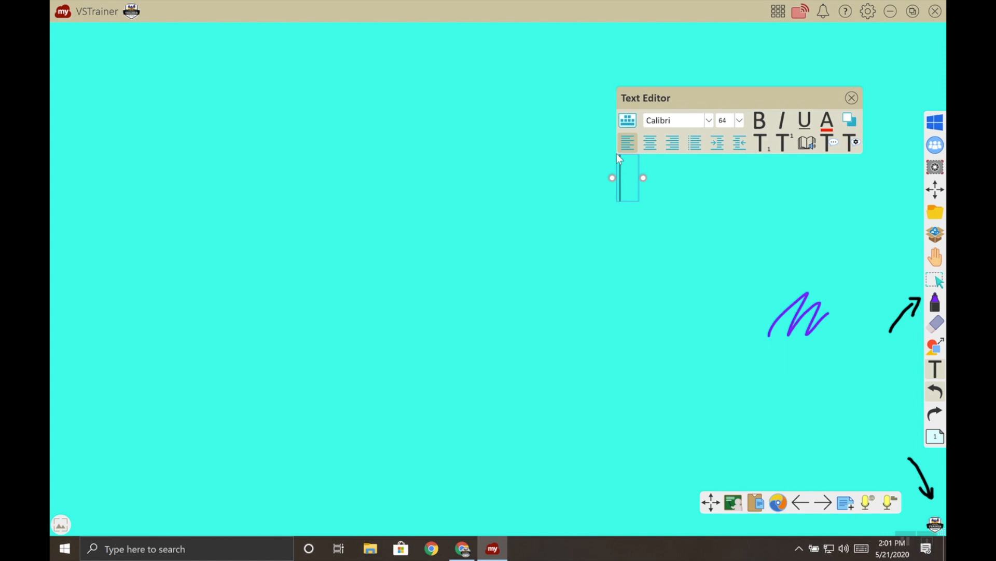
type("Lesson")
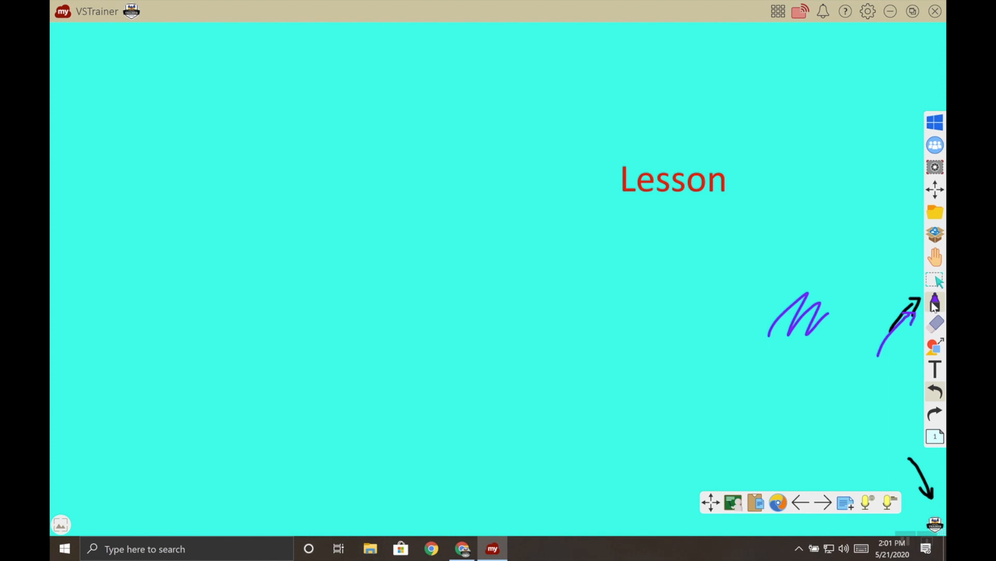
Draw a trail of bird shape-pen stamps, then switch to the magic line pen for a checkered stroke.
left_click(935, 303)
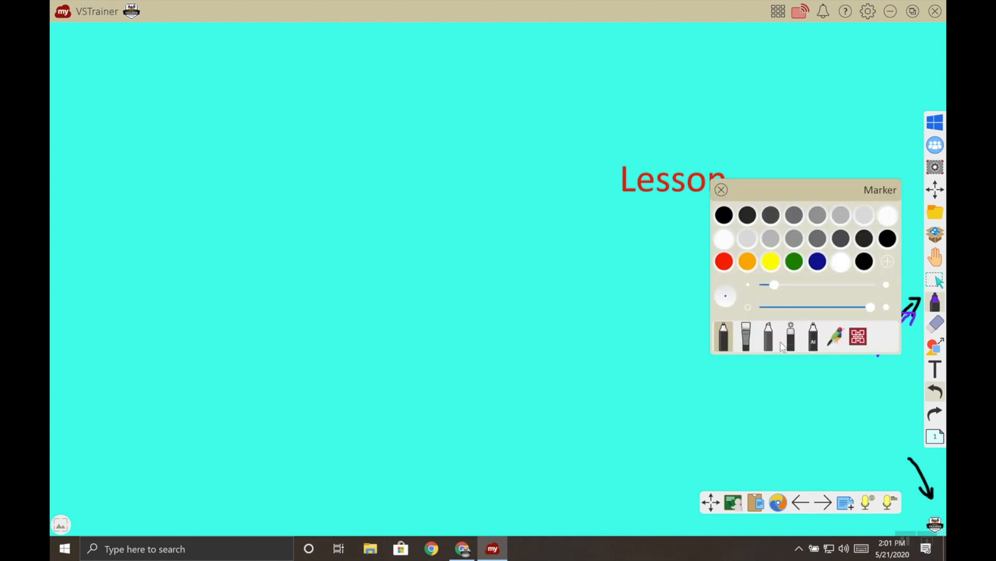
left_click(837, 335)
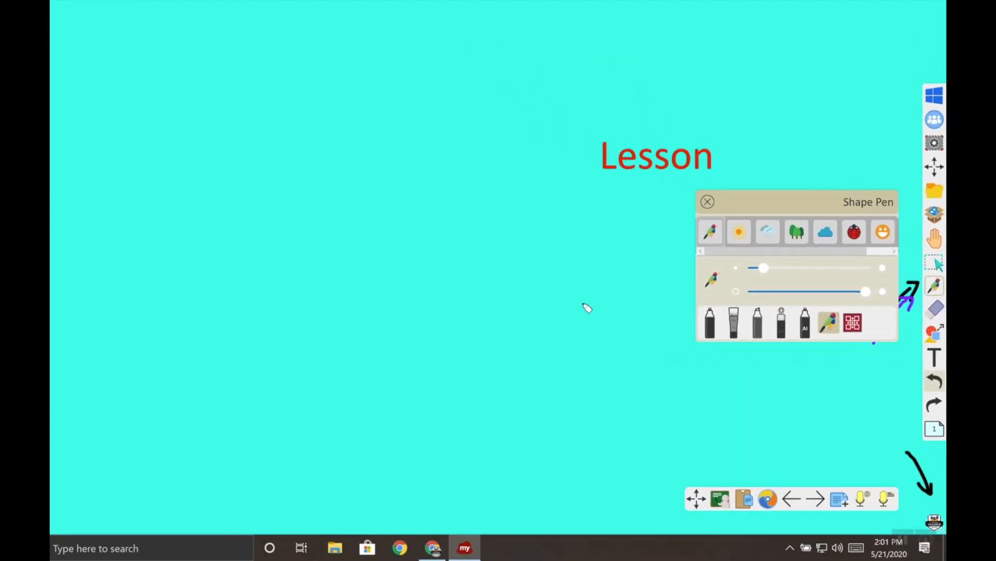
left_click(707, 201)
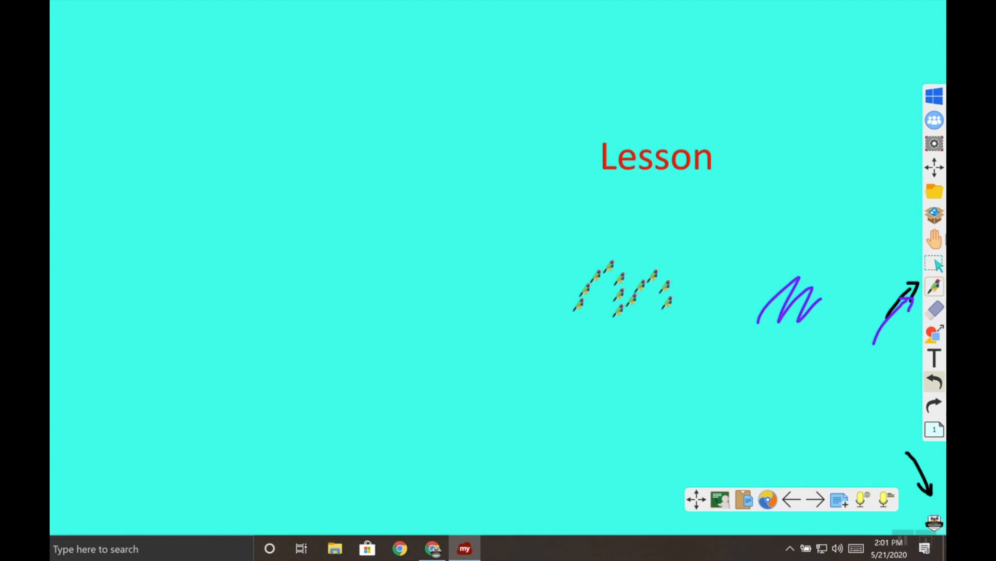
left_click(934, 286)
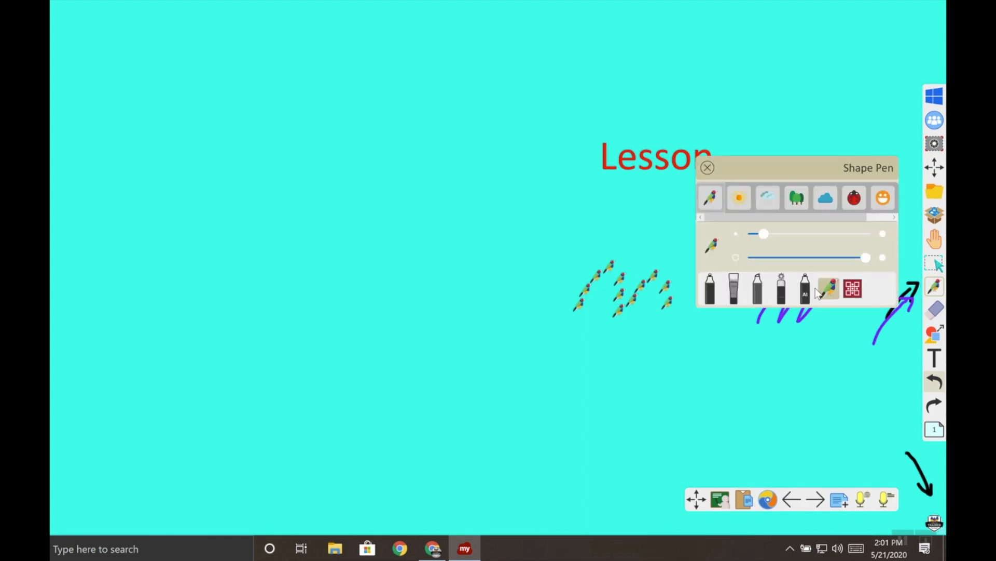
left_click(707, 167)
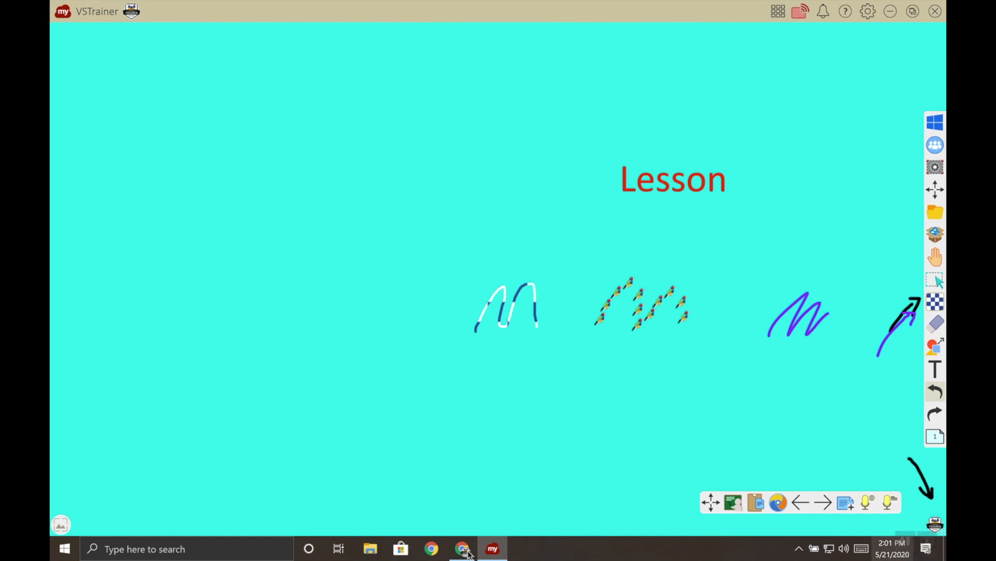
Switch from the whiteboard back to the browser showing the Shape Pen Setting page.
left_click(463, 548)
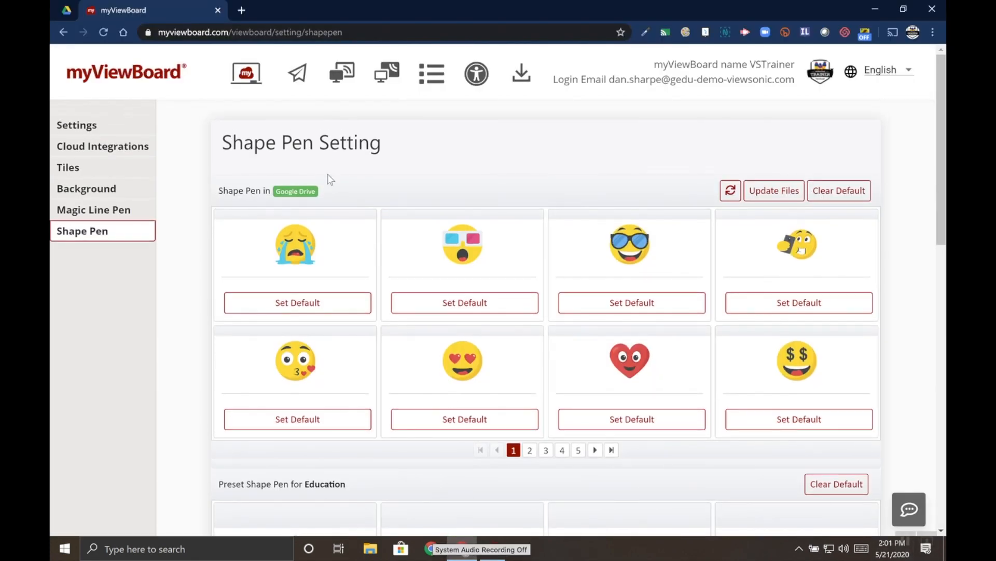
mouse_move(86, 254)
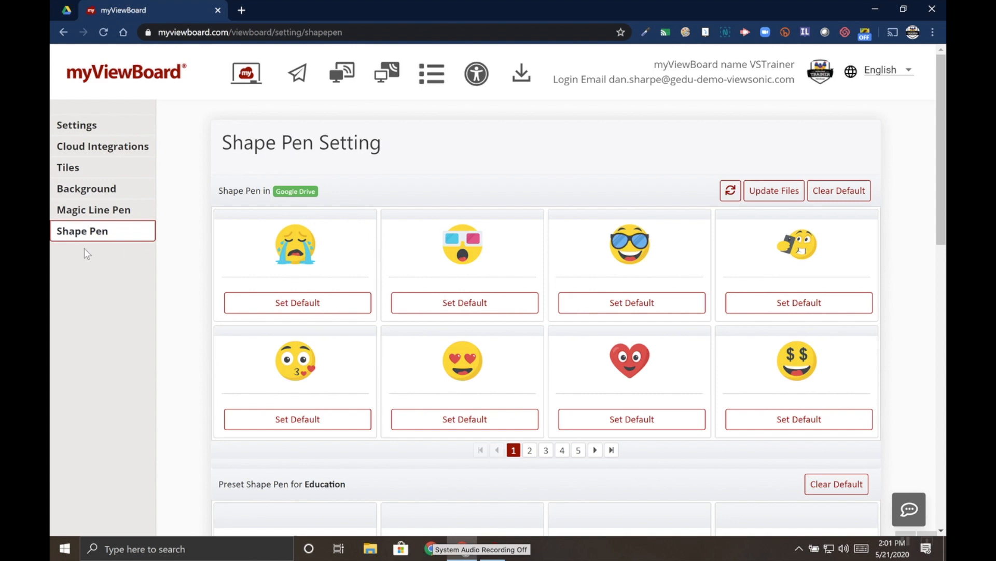
mouse_move(170, 254)
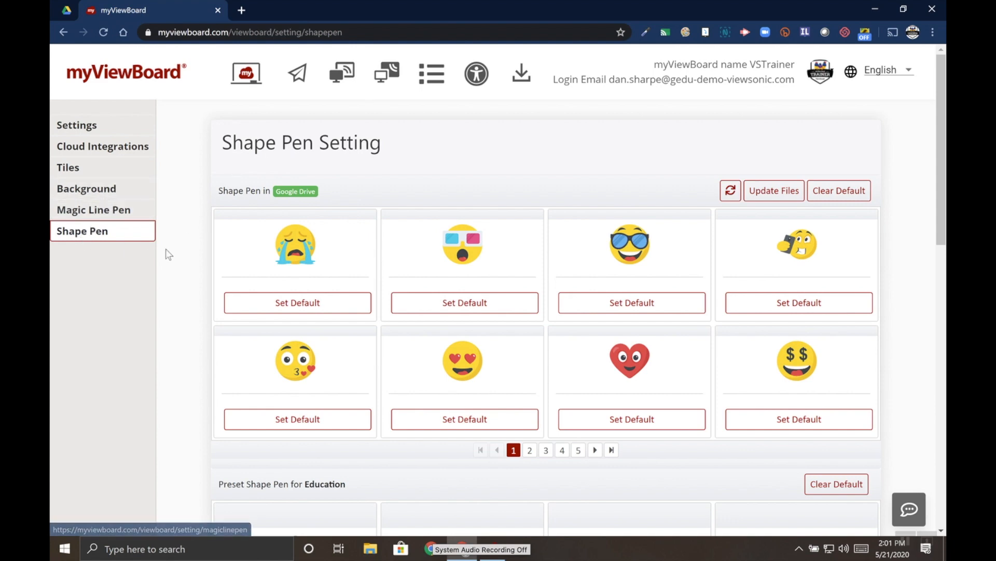
mouse_move(131, 246)
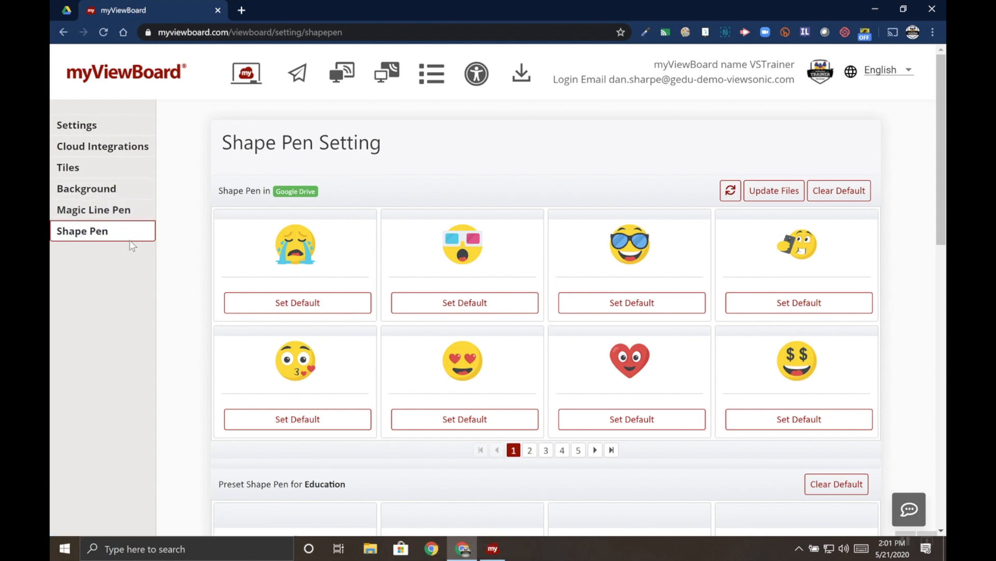
mouse_move(158, 250)
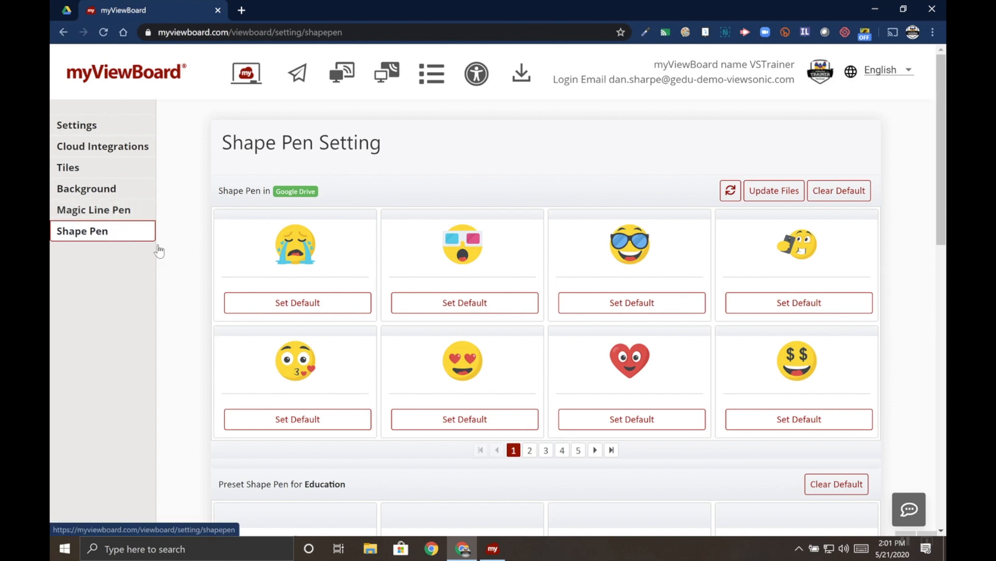
mouse_move(459, 381)
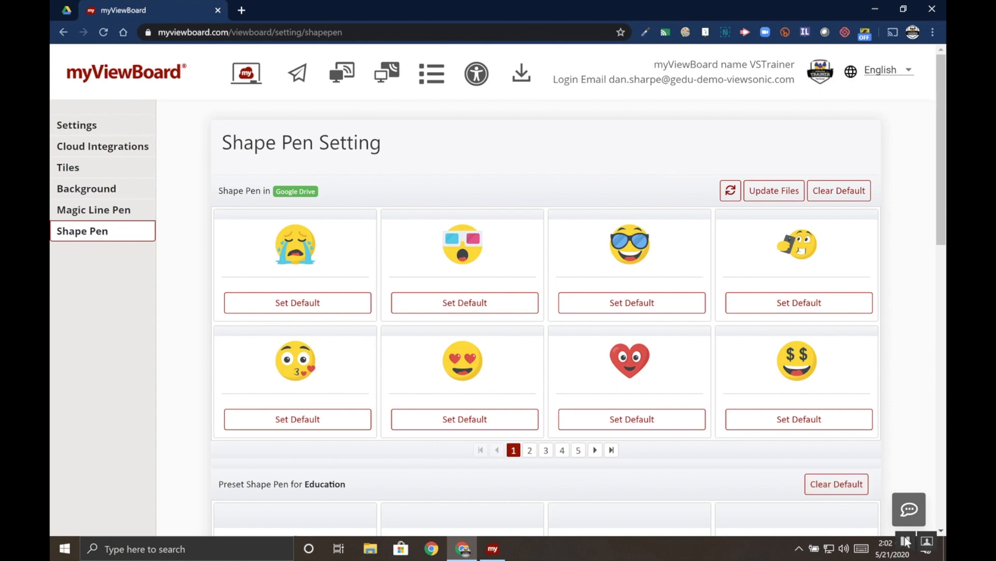
mouse_move(76, 170)
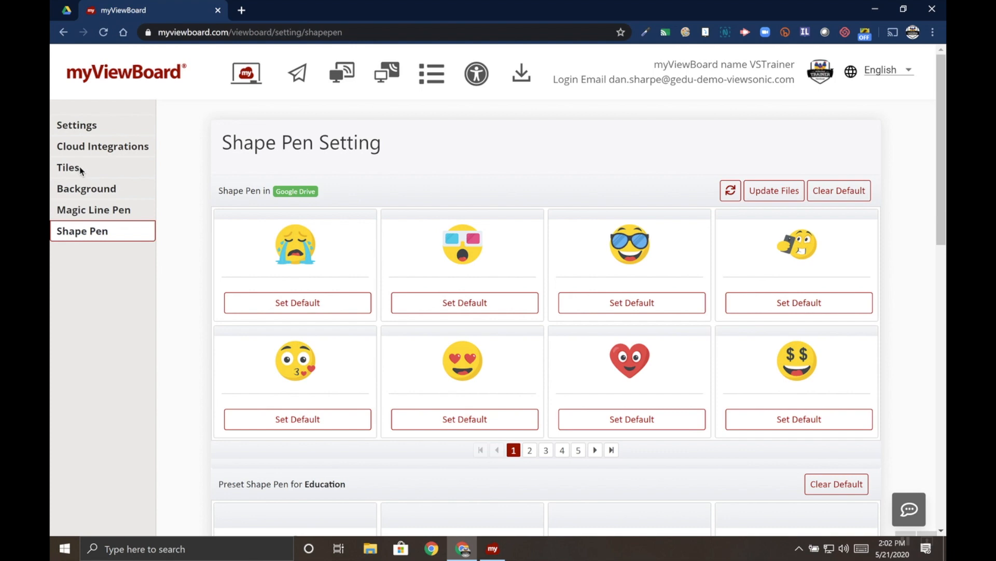
mouse_move(834, 507)
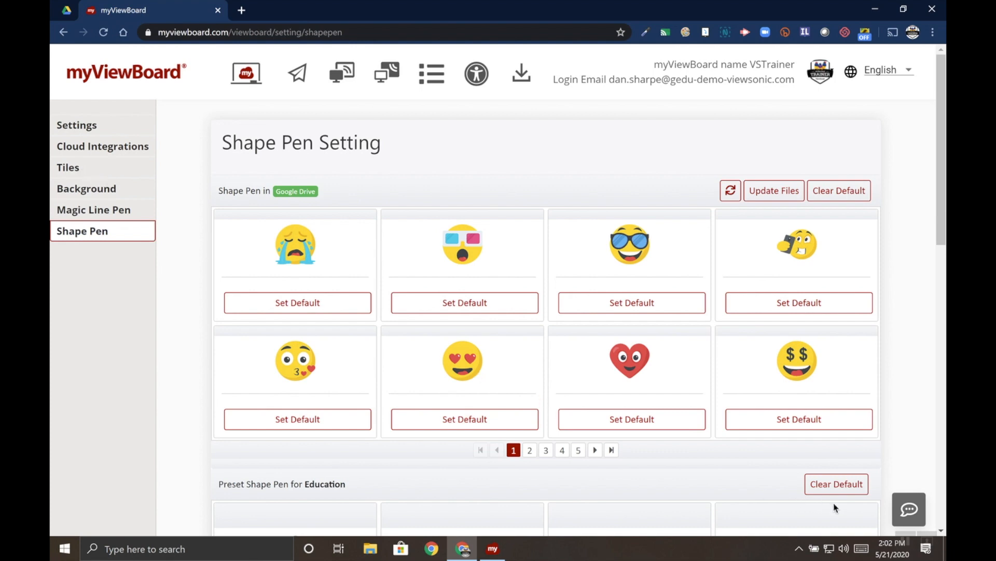